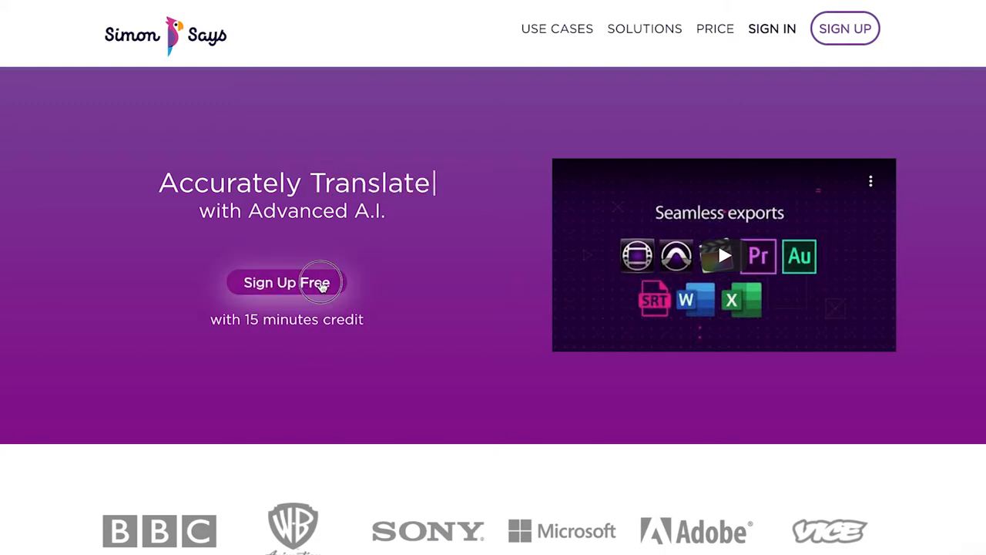
- Sign up from the homepage with a Google account to reach the projects dashboard
{"action": "left_click", "coordinate": [285, 282]}
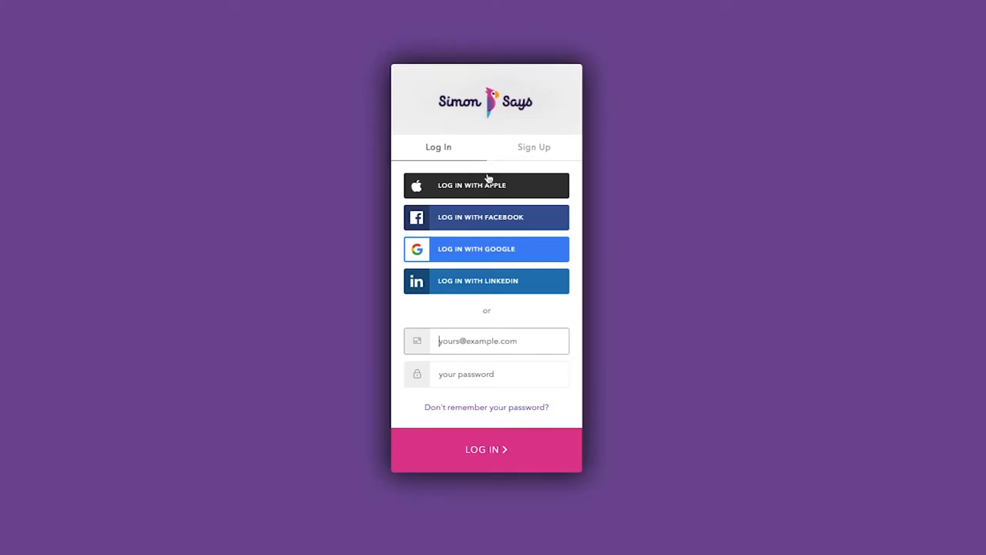
{"action": "mouse_move", "coordinate": [483, 244]}
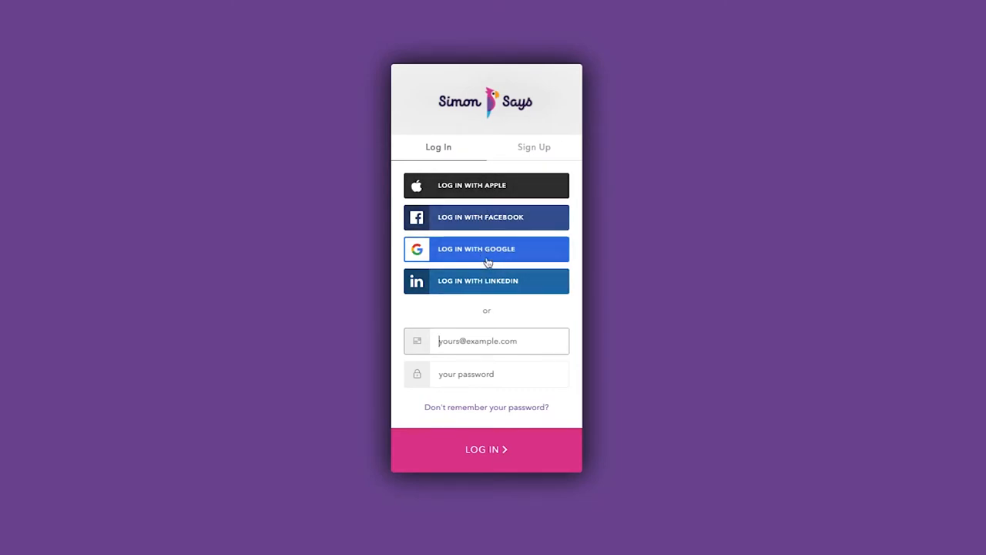
{"action": "left_click", "coordinate": [487, 249]}
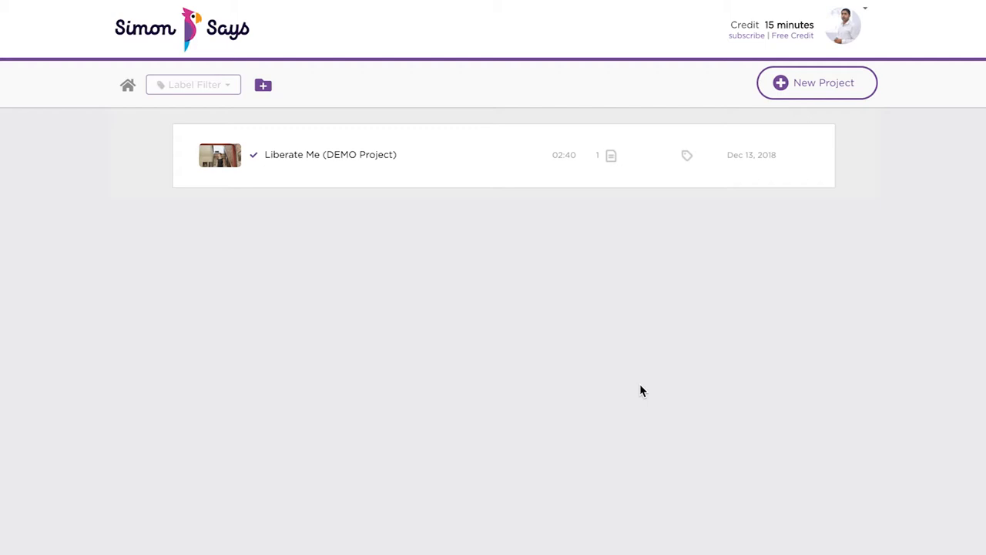
{"action": "mouse_move", "coordinate": [650, 377]}
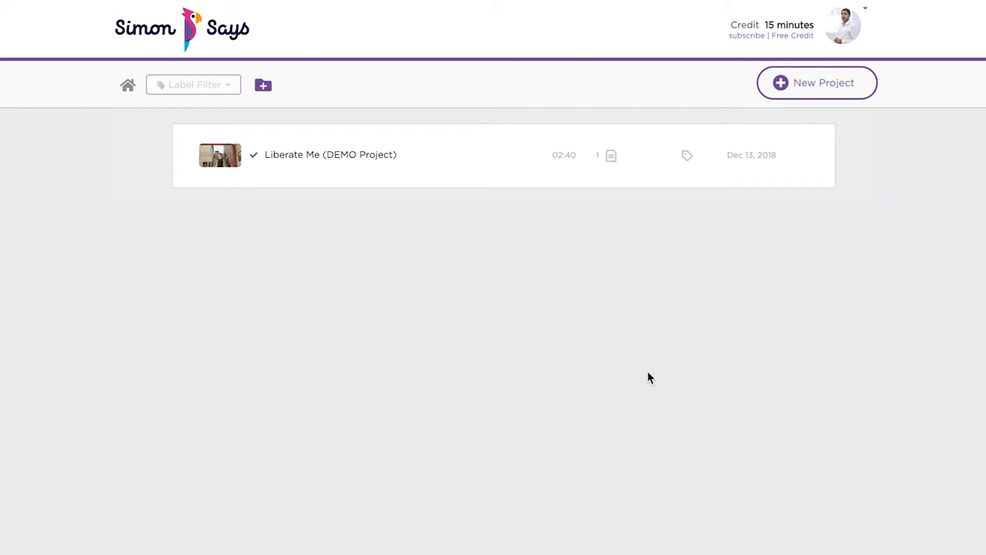
{"action": "mouse_move", "coordinate": [817, 83]}
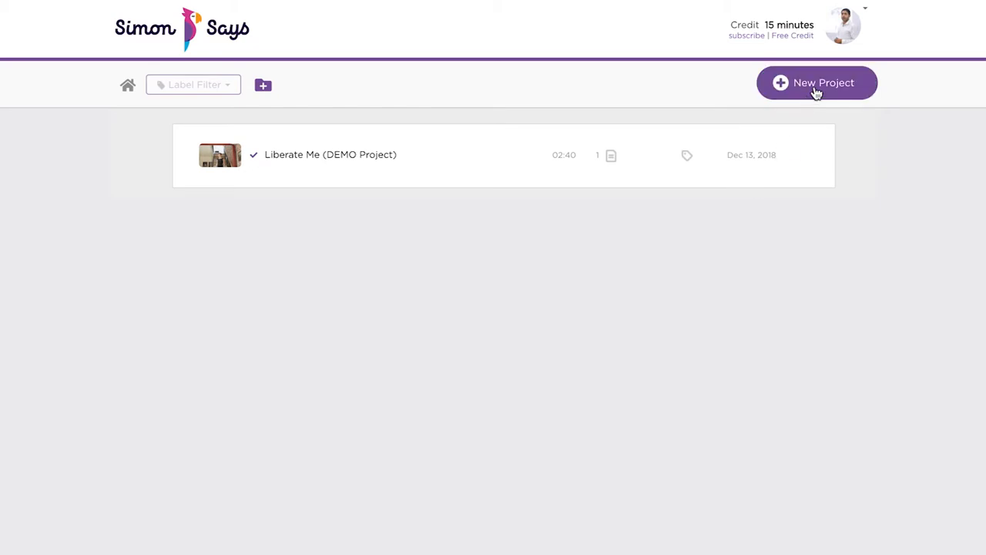
- Create a new project, which opens as 'My New Project' awaiting media
{"action": "left_click", "coordinate": [817, 83]}
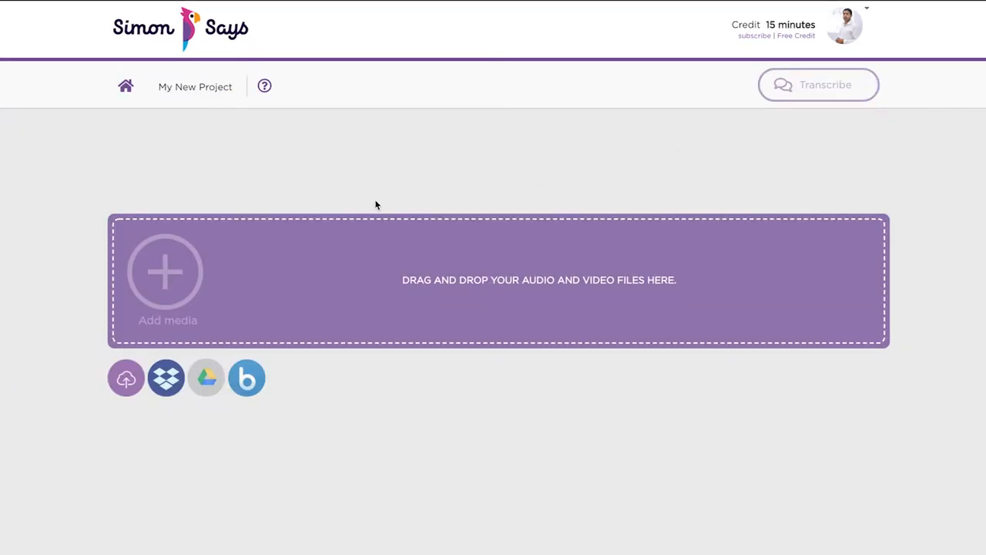
{"action": "mouse_move", "coordinate": [137, 346]}
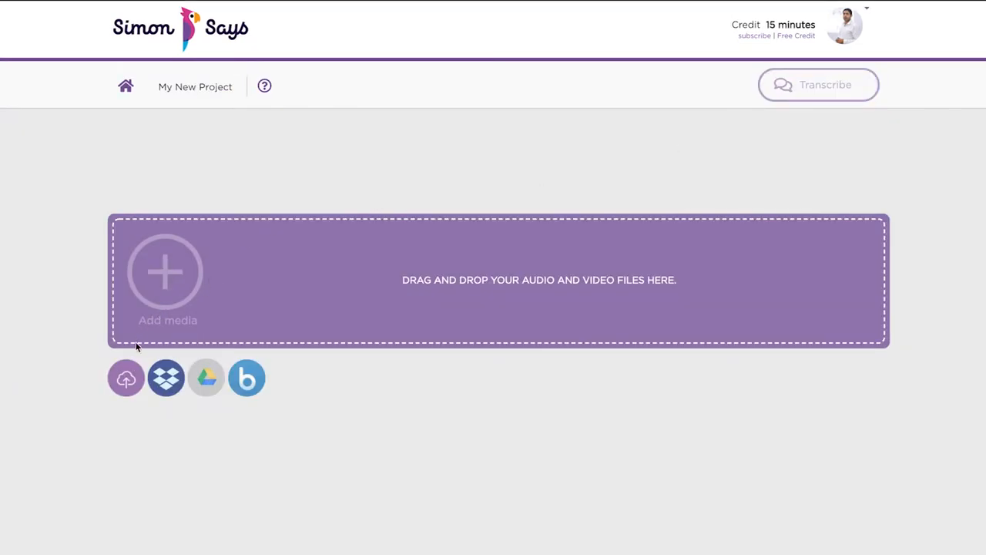
{"action": "mouse_move", "coordinate": [166, 378]}
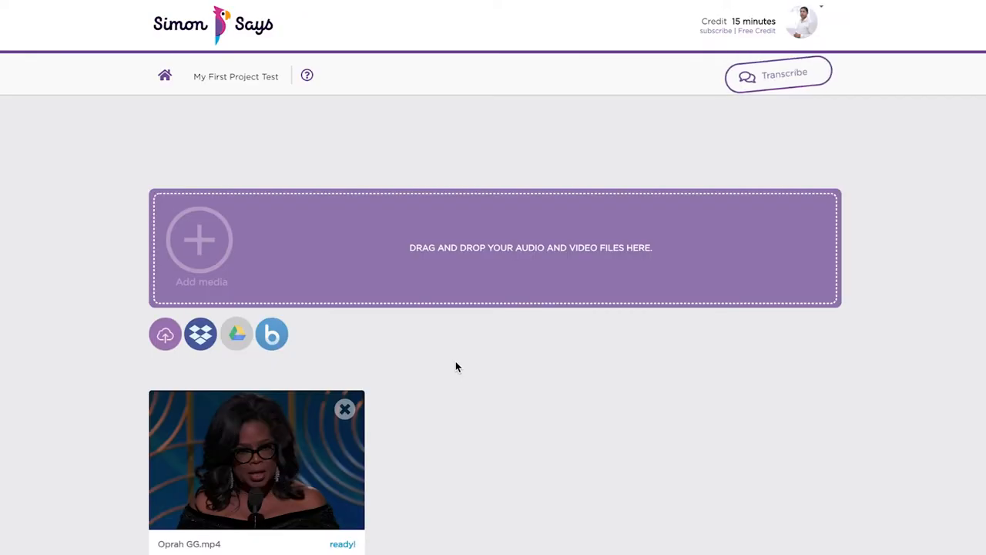
- Transcribe Oprah GG.mp4 with English (Global) as the transcription language
{"action": "left_click", "coordinate": [778, 73]}
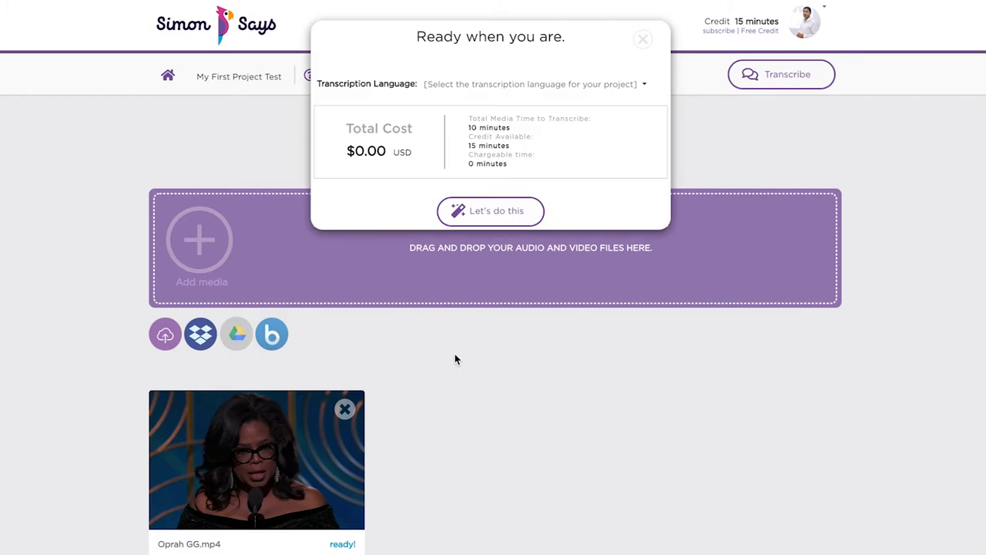
{"action": "left_click", "coordinate": [530, 83]}
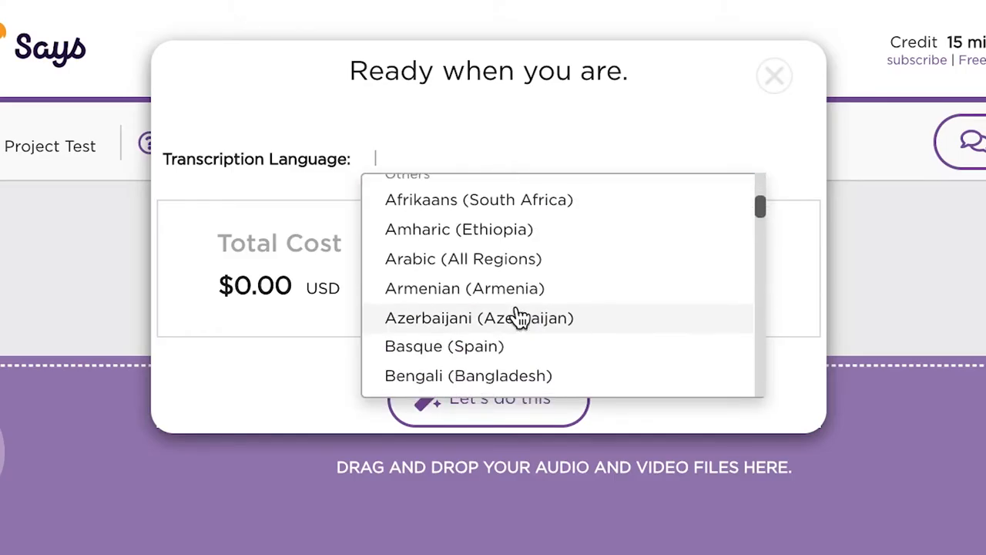
{"action": "scroll", "scroll_direction": "down", "scroll_amount": 3}
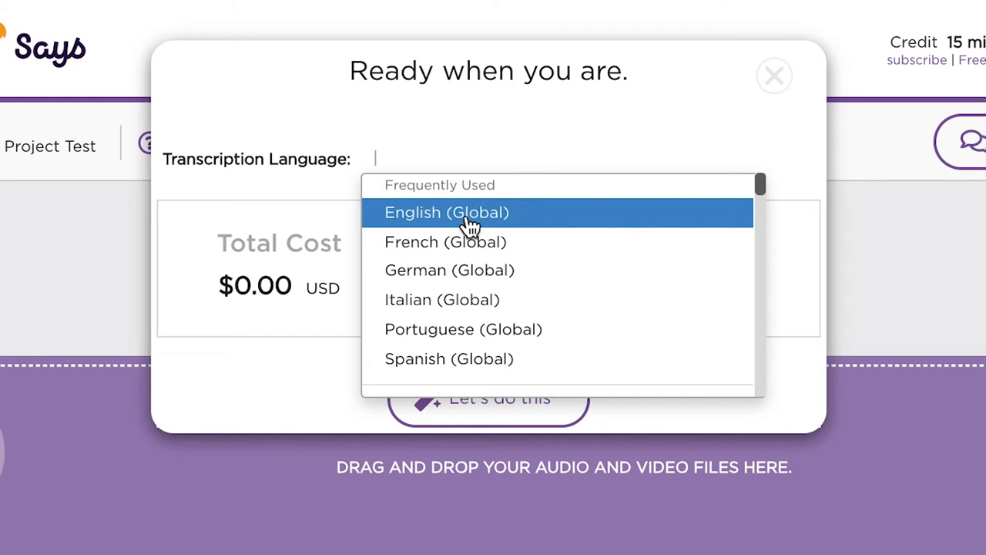
{"action": "left_click", "coordinate": [445, 212]}
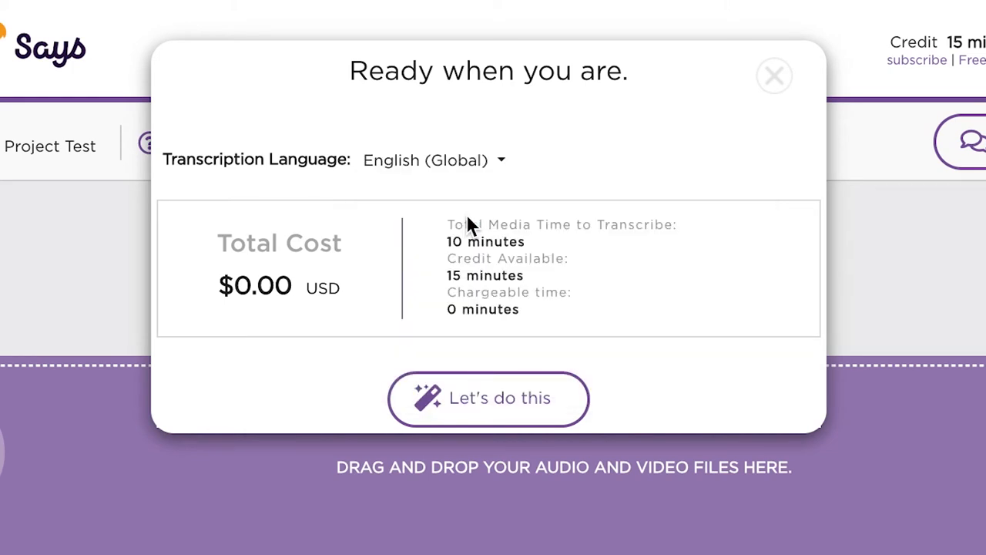
{"action": "mouse_move", "coordinate": [494, 420]}
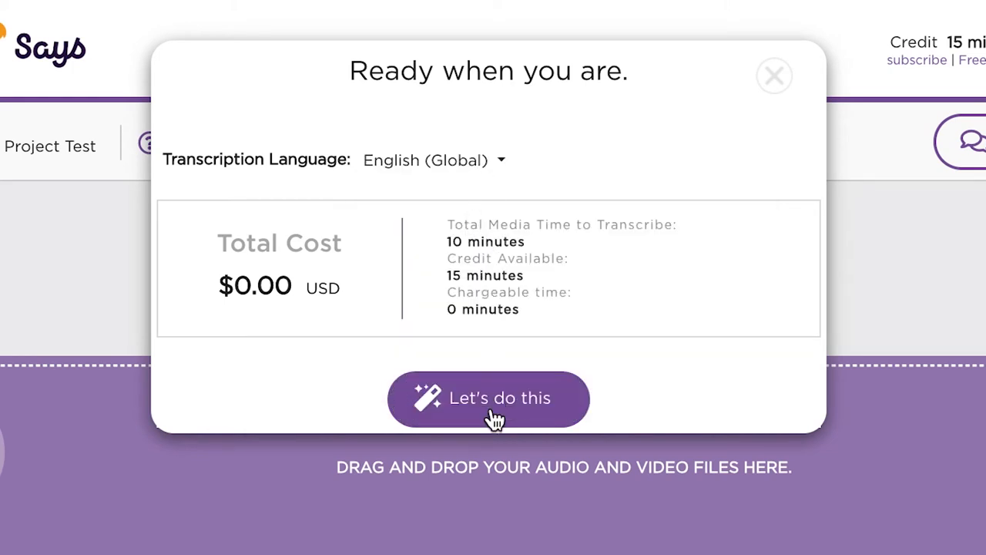
{"action": "left_click", "coordinate": [488, 398]}
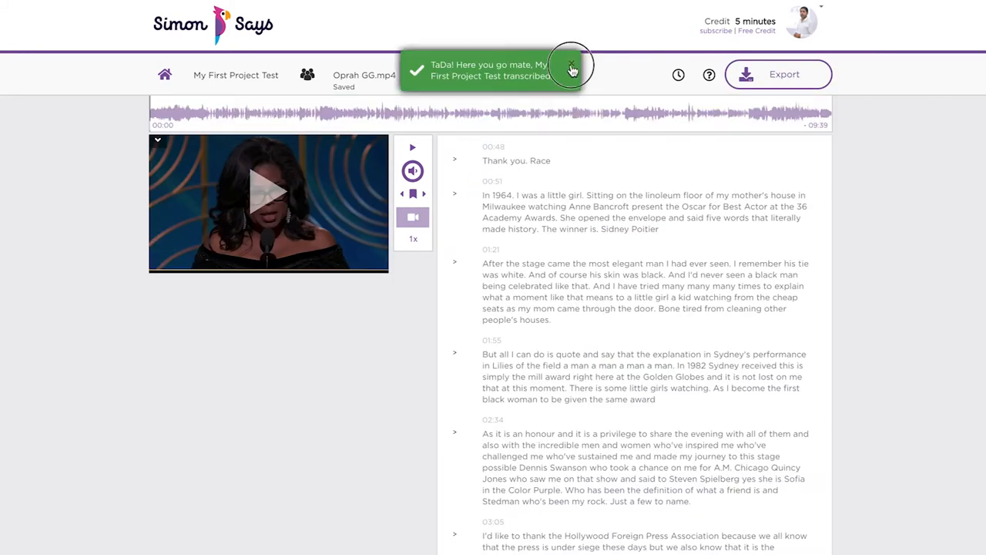
- Dismiss the completion notice, scroll the transcript, and scrub the video to about 02:30, then 01:20
{"action": "left_click", "coordinate": [572, 69]}
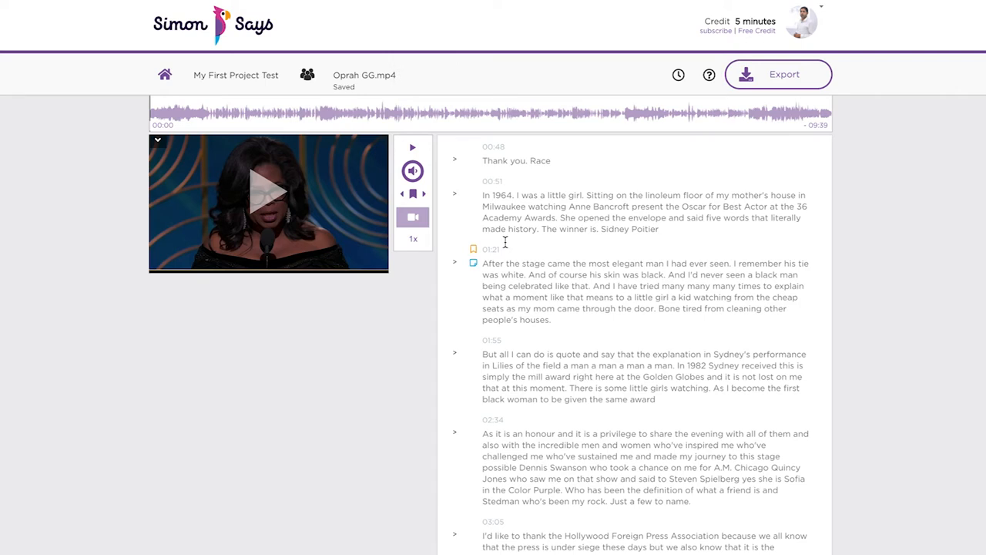
{"action": "scroll", "scroll_direction": "down", "scroll_amount": 3}
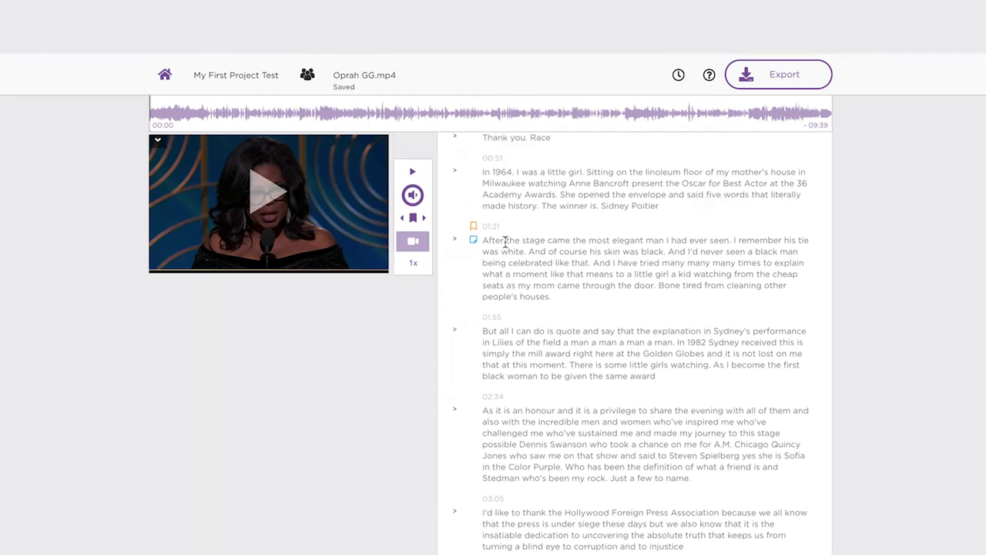
{"action": "scroll", "scroll_direction": "down", "scroll_amount": 3}
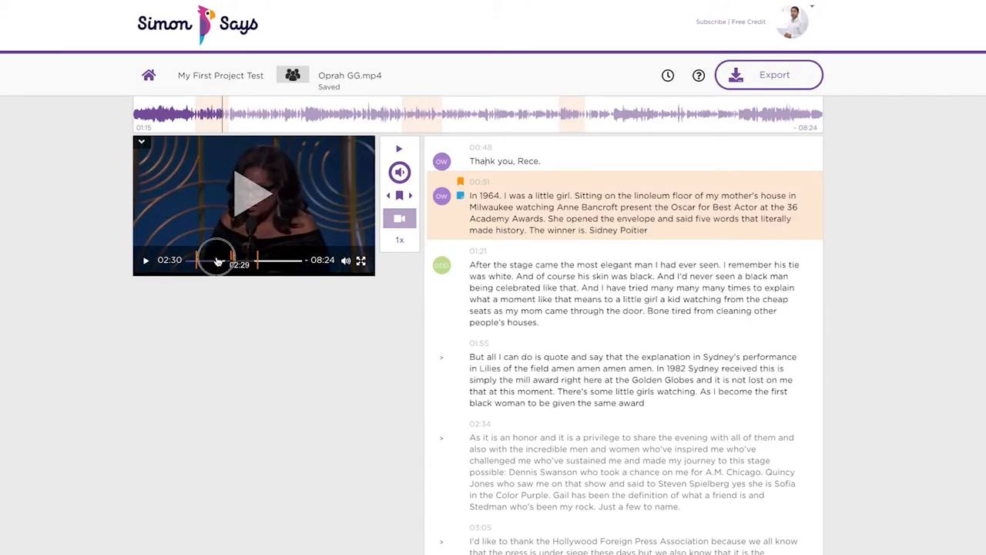
{"action": "left_click_drag", "start_coordinate": [218, 260], "coordinate": [214, 266]}
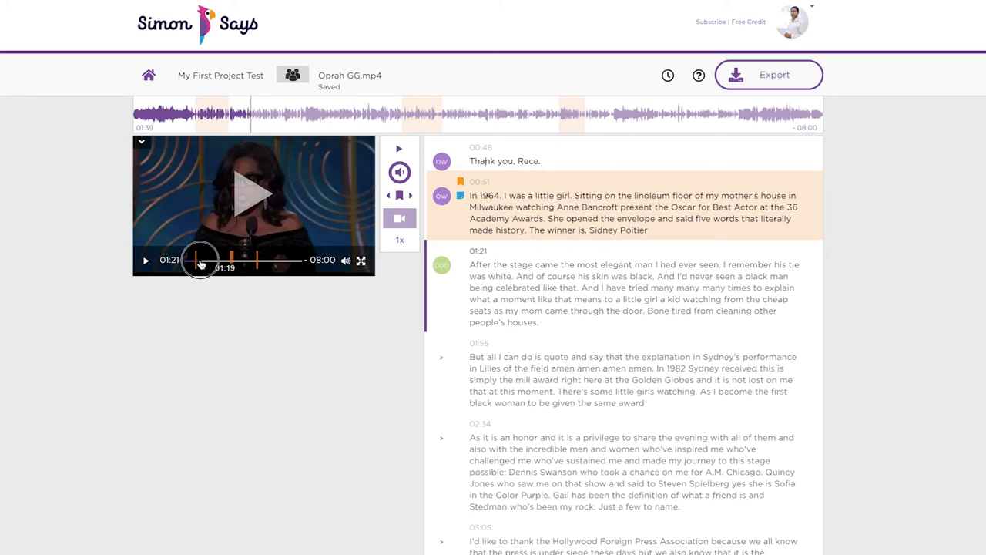
{"action": "left_click_drag", "start_coordinate": [201, 260], "coordinate": [199, 260]}
{"action": "type", "text": "O"}
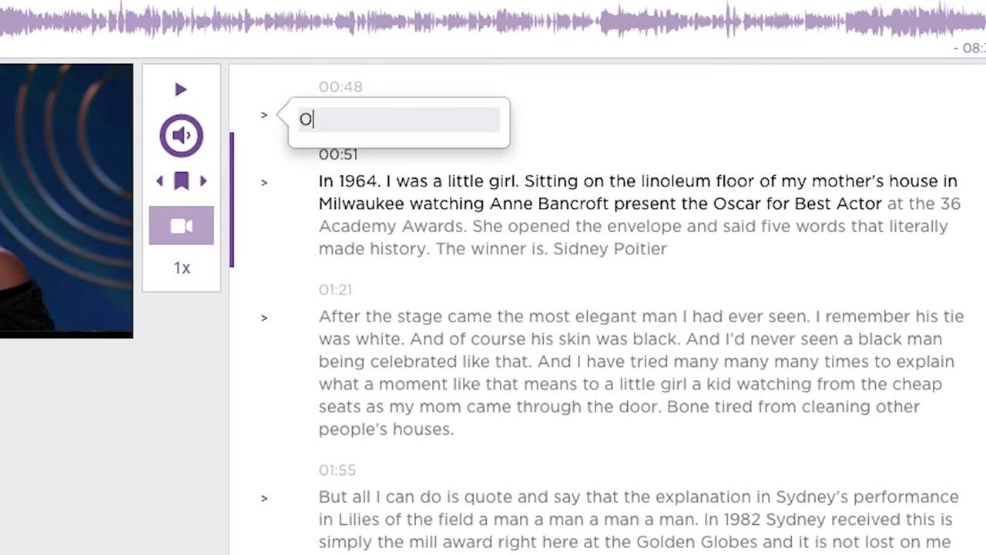
- Label the opening transcript paragraphs with the speaker 'Oprah Winfrey' (OW)
{"action": "type", "text": "prah Wi"}
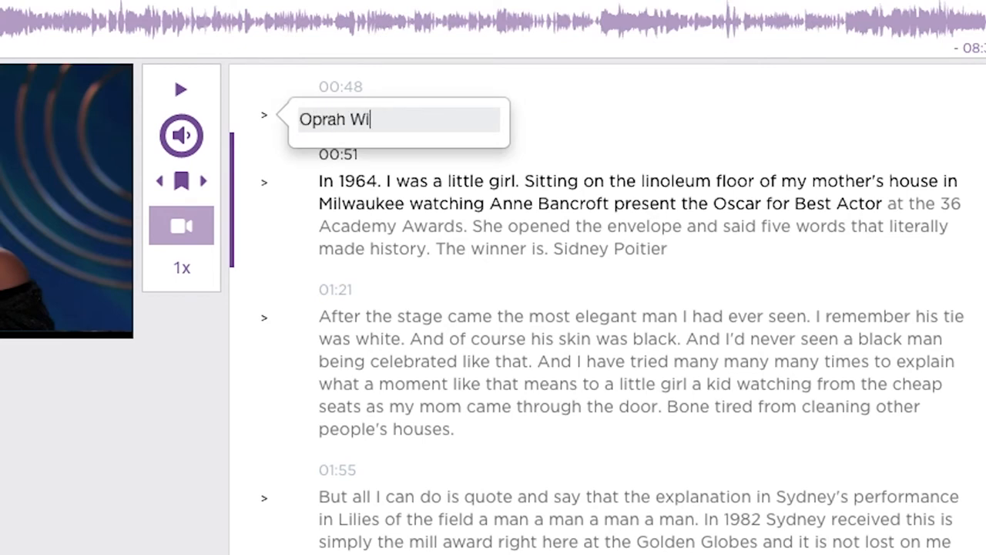
{"action": "scroll", "scroll_direction": "down", "scroll_amount": 3}
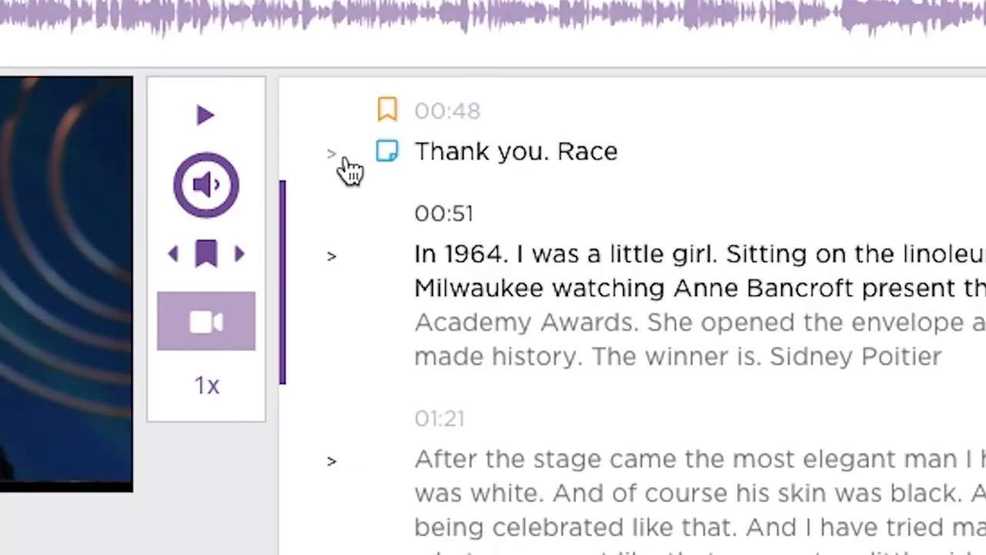
{"action": "left_click", "coordinate": [387, 151]}
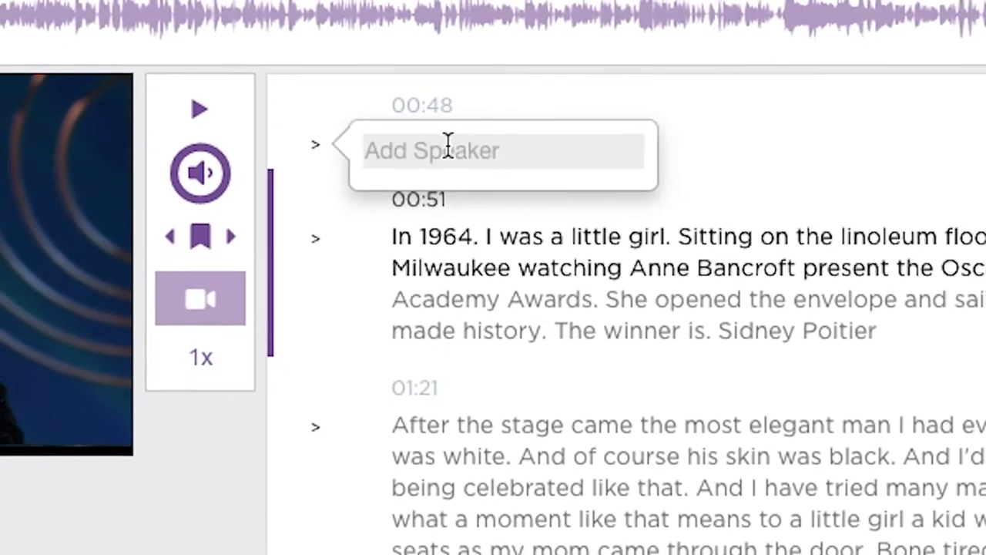
{"action": "type", "text": "Oprah"}
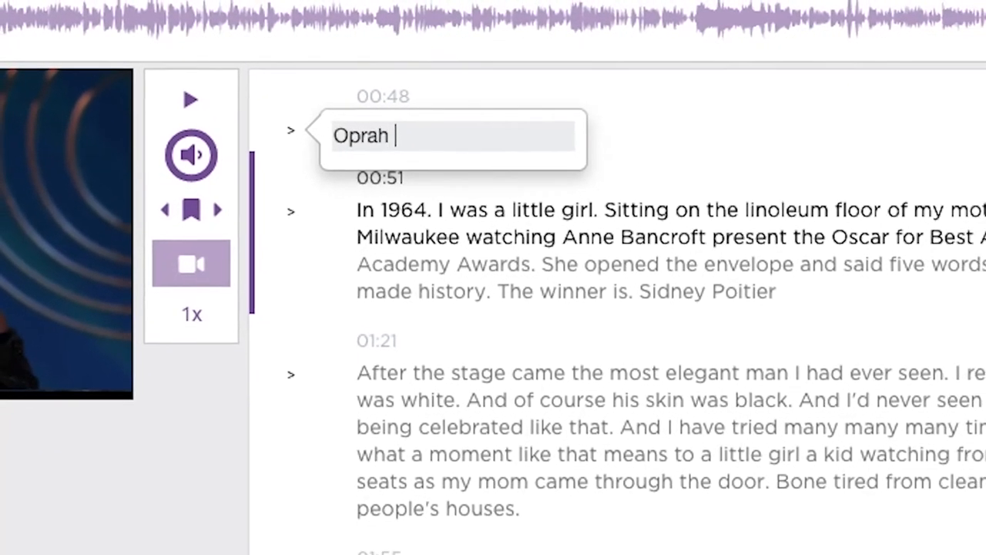
{"action": "type", "text": "Winfrey"}
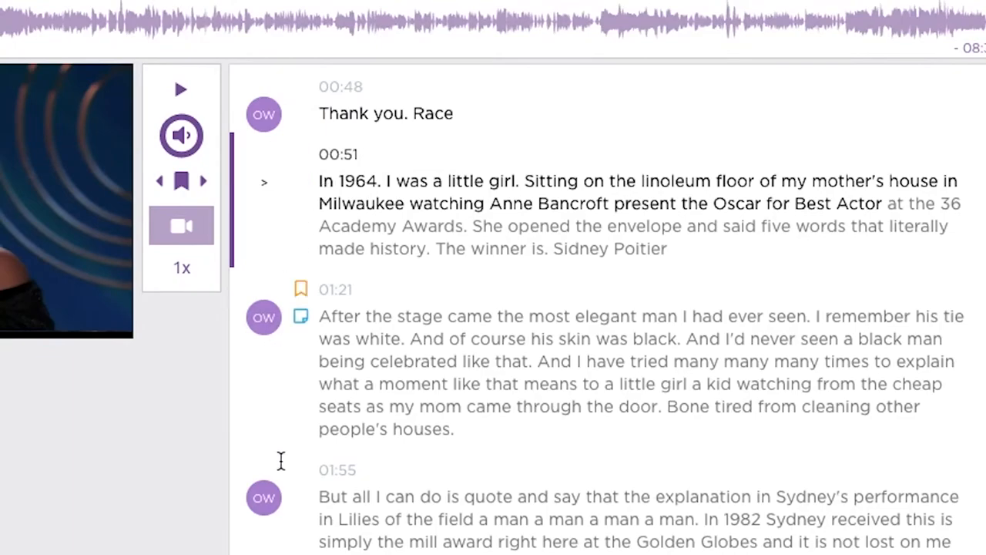
- Type filler into the 01:55 paragraph, then overwrite it with 'Liberate me from transcription!!!!! Woohooo!!!'
{"action": "scroll", "scroll_direction": "down", "scroll_amount": 3}
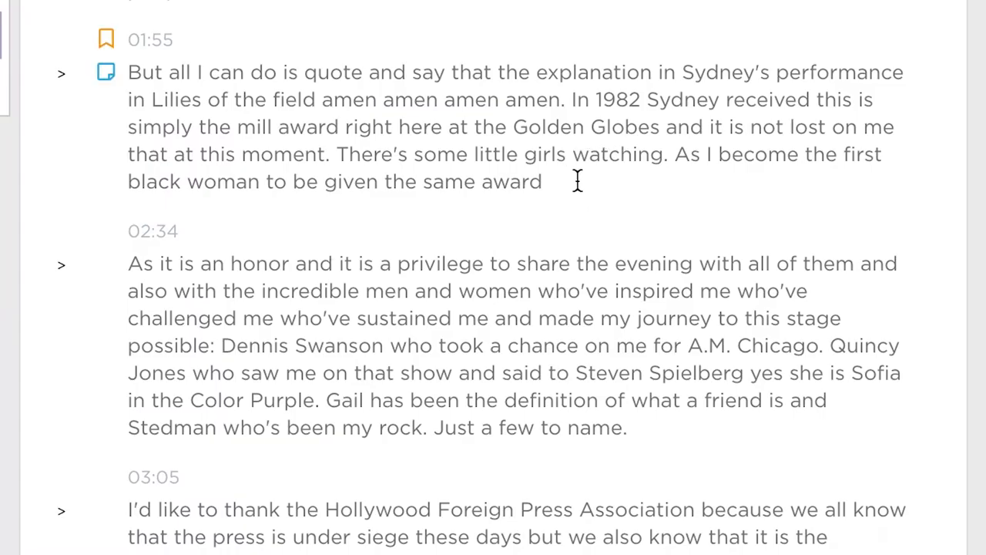
{"action": "type", "text": "blah blah"}
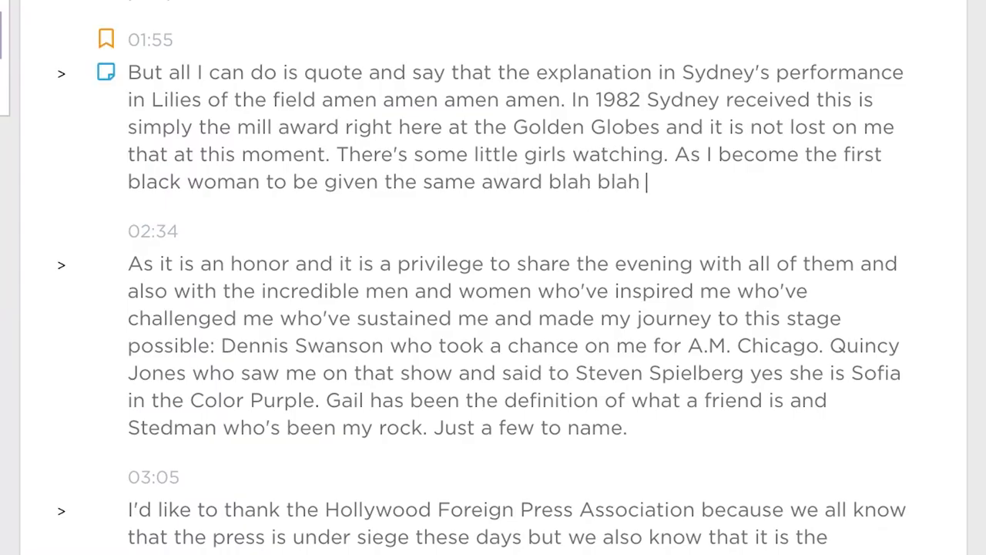
{"action": "type", "text": "blah"}
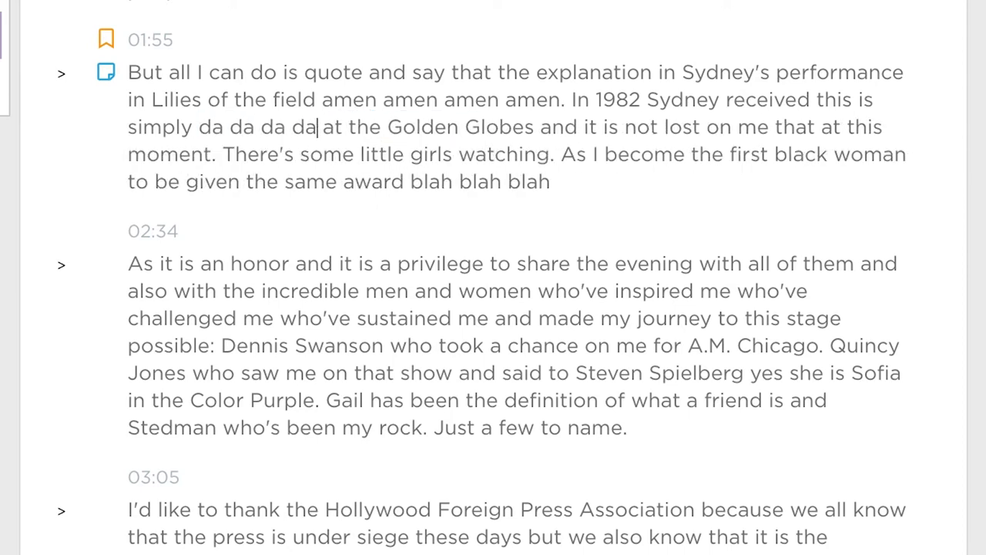
{"action": "left_click_drag", "start_coordinate": [128, 73], "coordinate": [550, 181]}
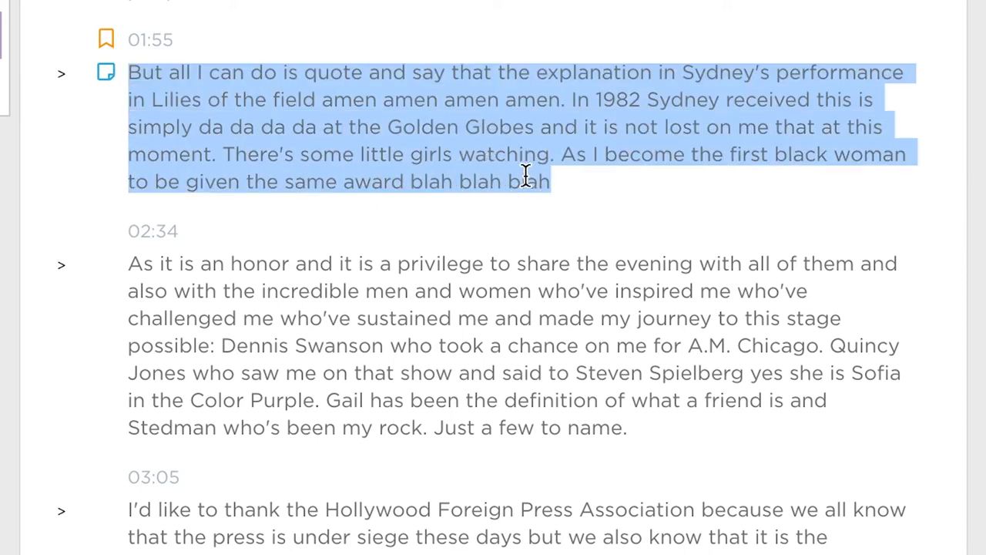
{"action": "type", "text": "Liberate m"}
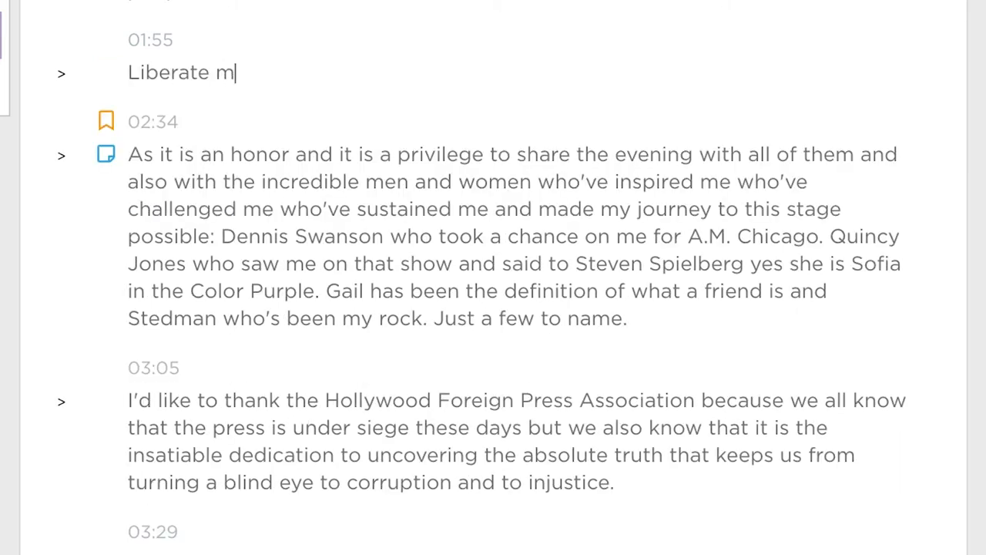
{"action": "type", "text": "e from transcription"}
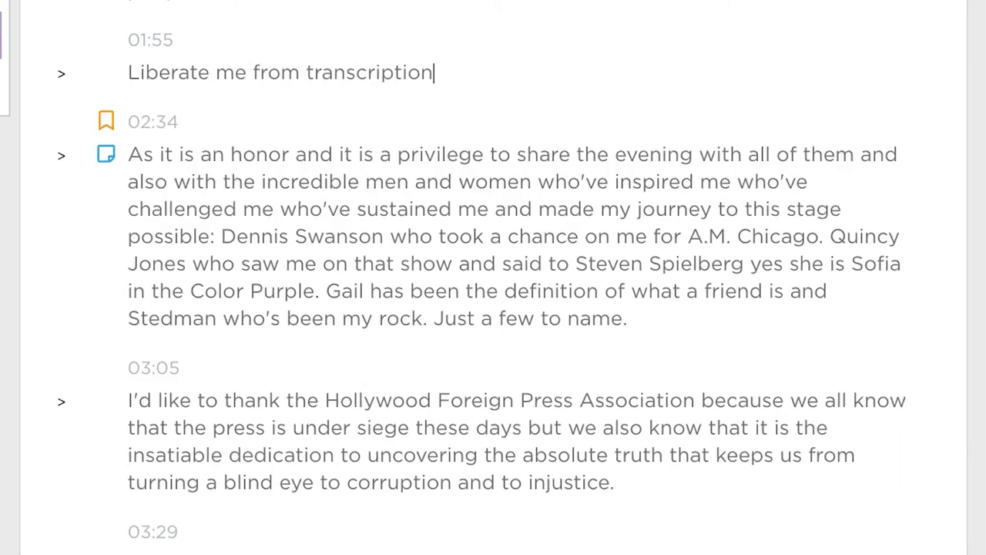
{"action": "type", "text": "!!!!! Woohooo!!!!"}
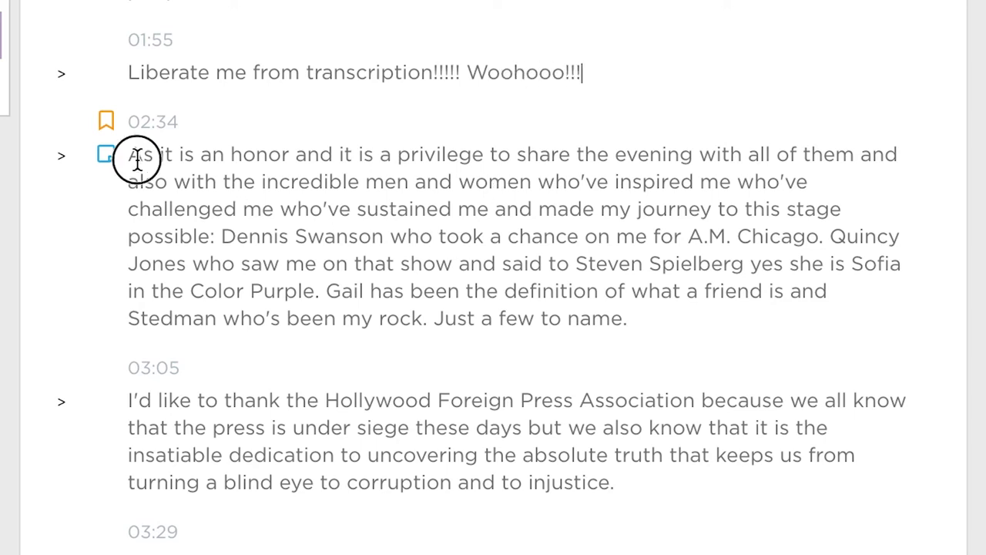
{"action": "scroll", "scroll_direction": "down", "scroll_amount": 3}
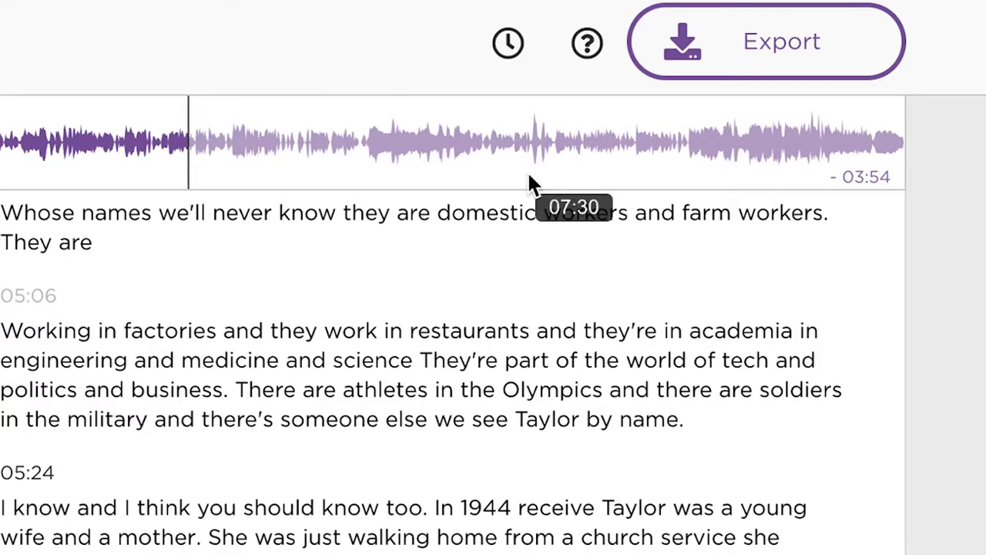
- Show the Keyboard Shortcuts help list and scroll through it
{"action": "left_click", "coordinate": [587, 42]}
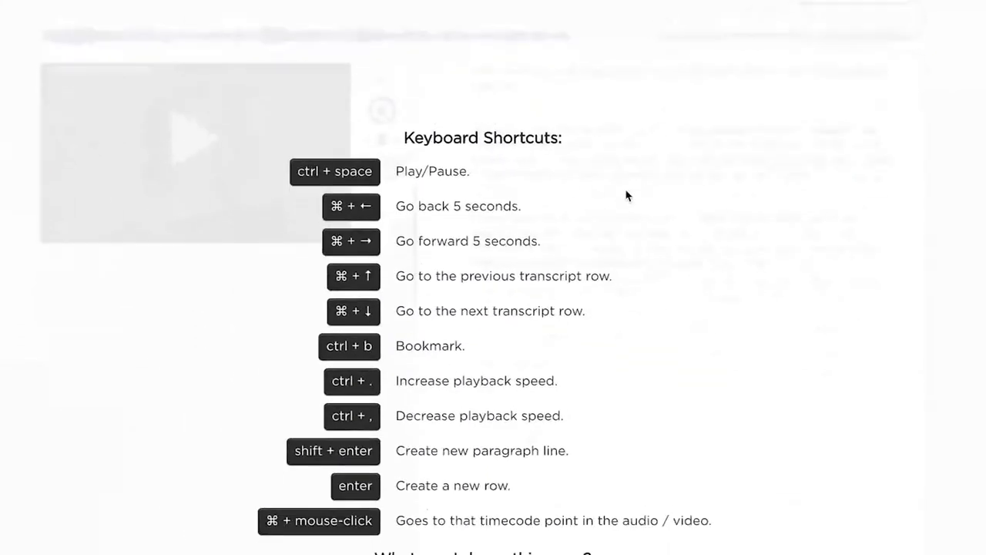
{"action": "scroll", "scroll_direction": "down", "scroll_amount": 3}
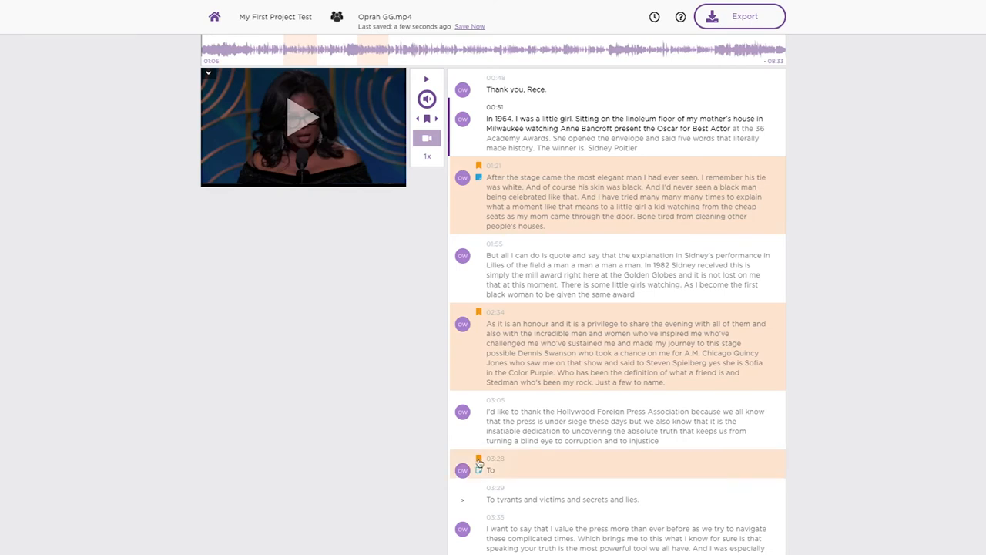
- Add the note 'Look up b-roll' to the 01:21 paragraph
{"action": "scroll", "scroll_direction": "down", "scroll_amount": 3}
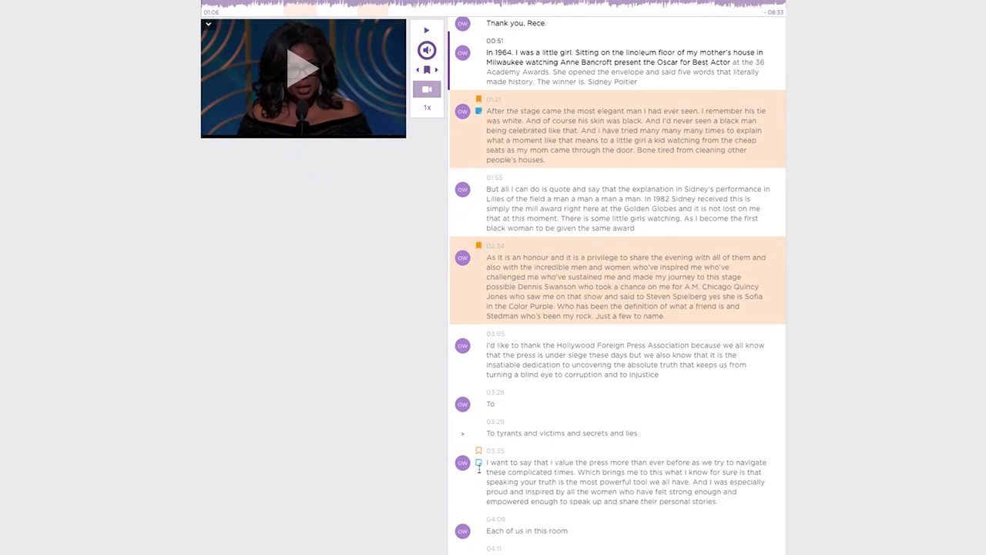
{"action": "scroll", "scroll_direction": "down", "scroll_amount": 3}
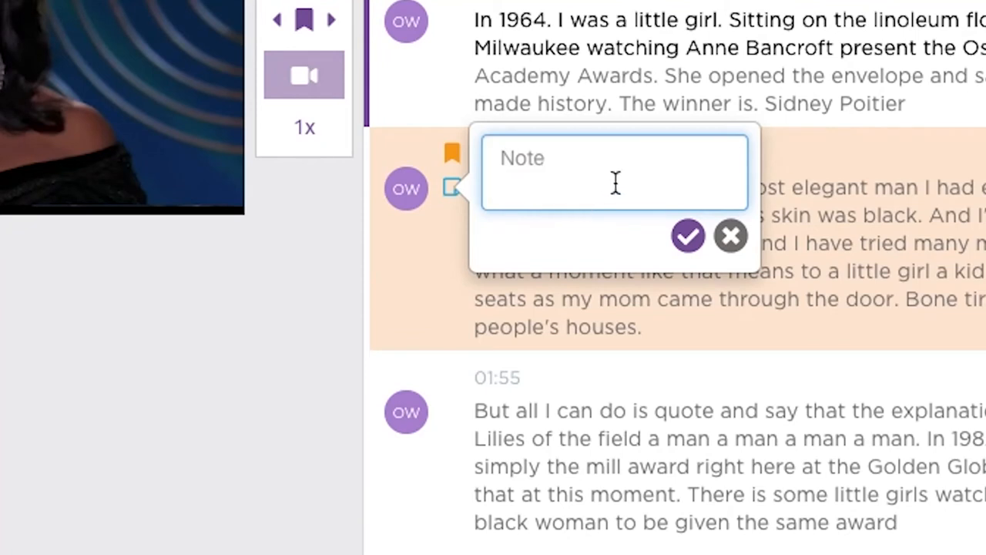
{"action": "type", "text": "L"}
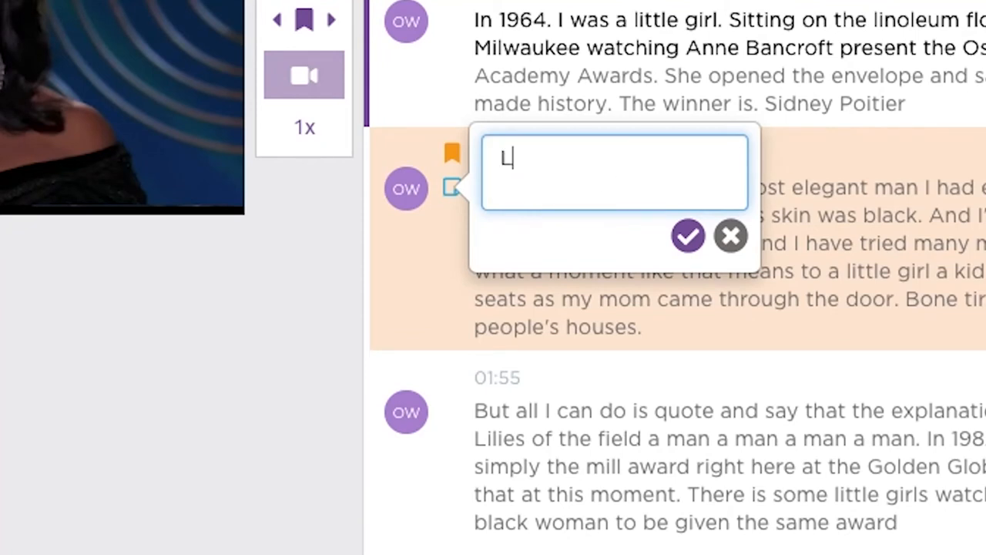
{"action": "type", "text": "ook up"}
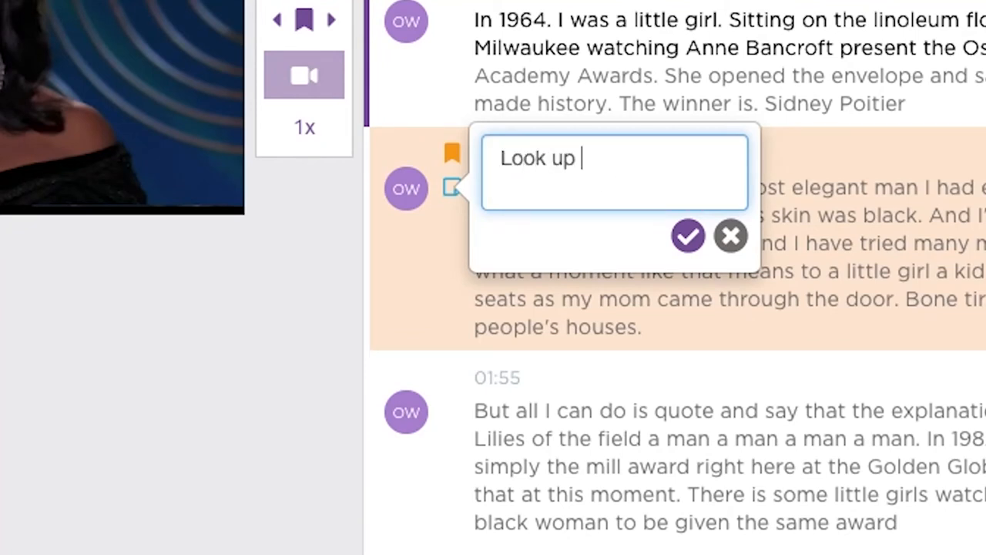
{"action": "type", "text": "b-roll"}
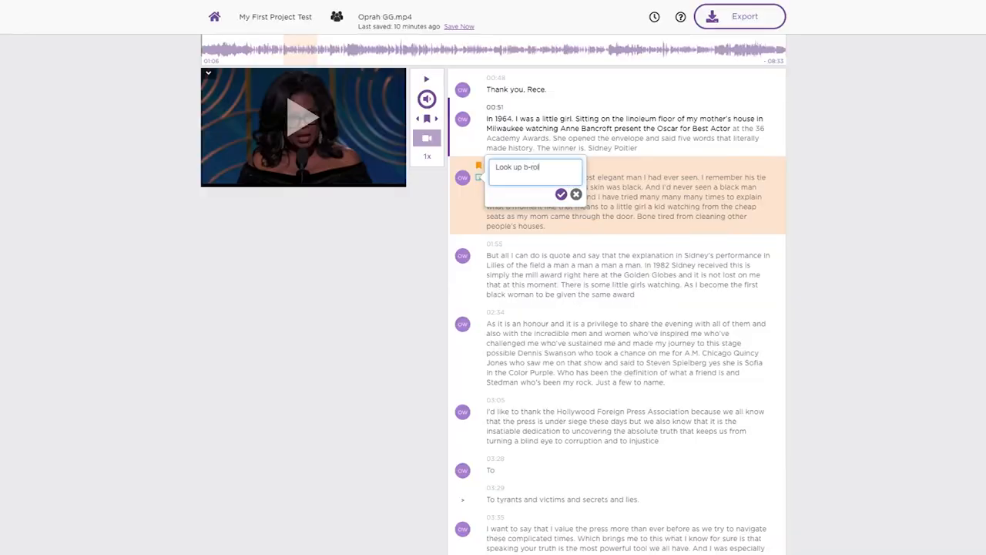
{"action": "left_click", "coordinate": [561, 193]}
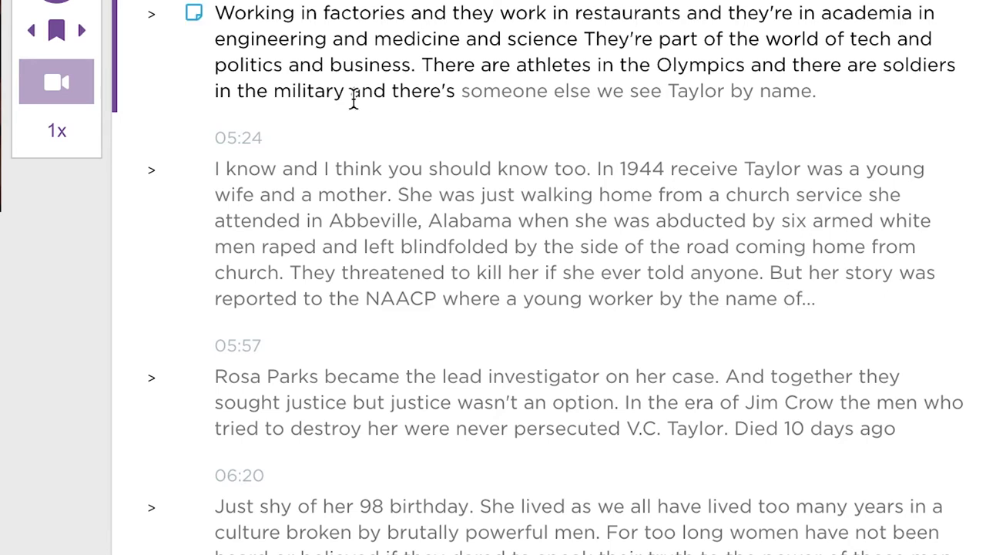
{"action": "mouse_move", "coordinate": [193, 355]}
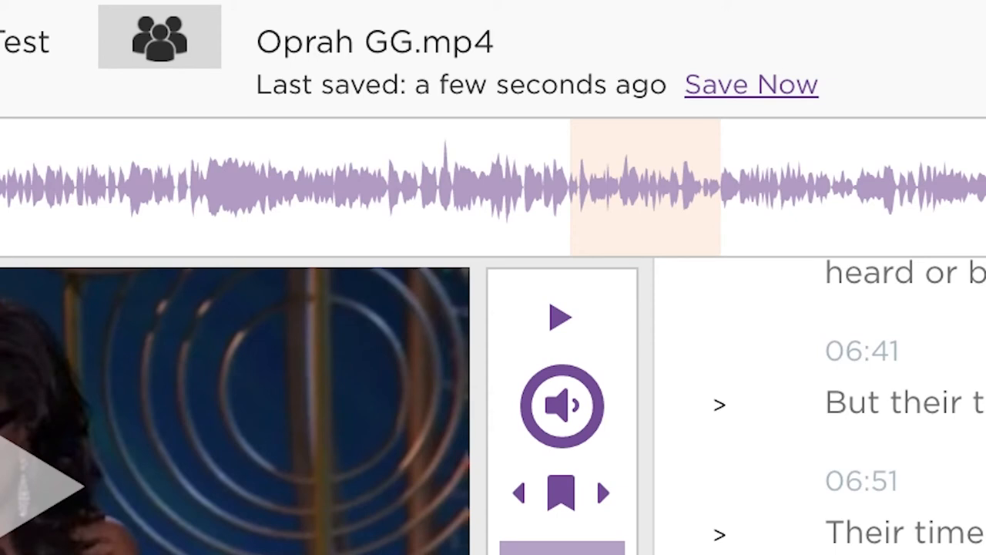
- Save the project's transcript edits immediately so it shows as saved
{"action": "left_click", "coordinate": [749, 84]}
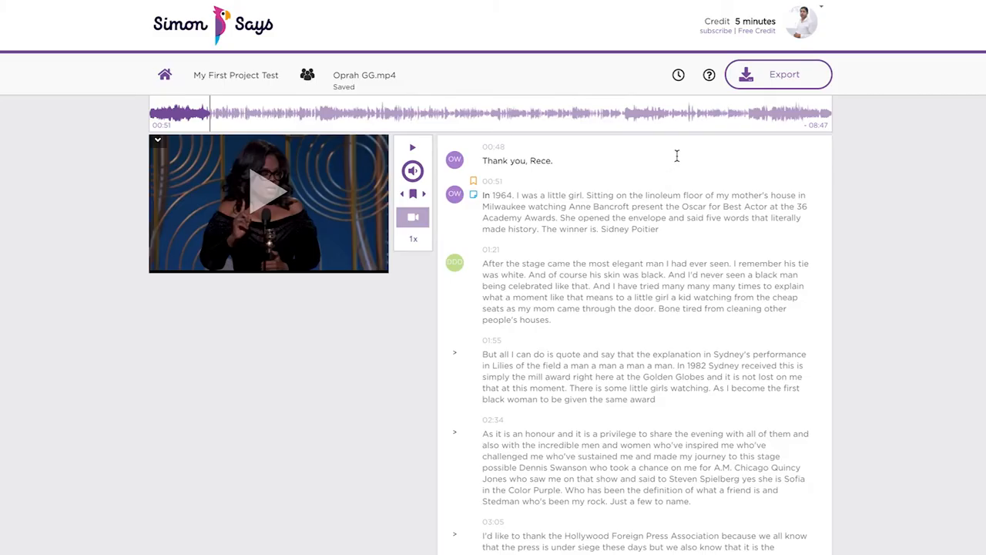
- Change the video's start timecode to 01:11:32:03
{"action": "left_click", "coordinate": [678, 75]}
{"action": "type", "text": "01:11:32:0"}
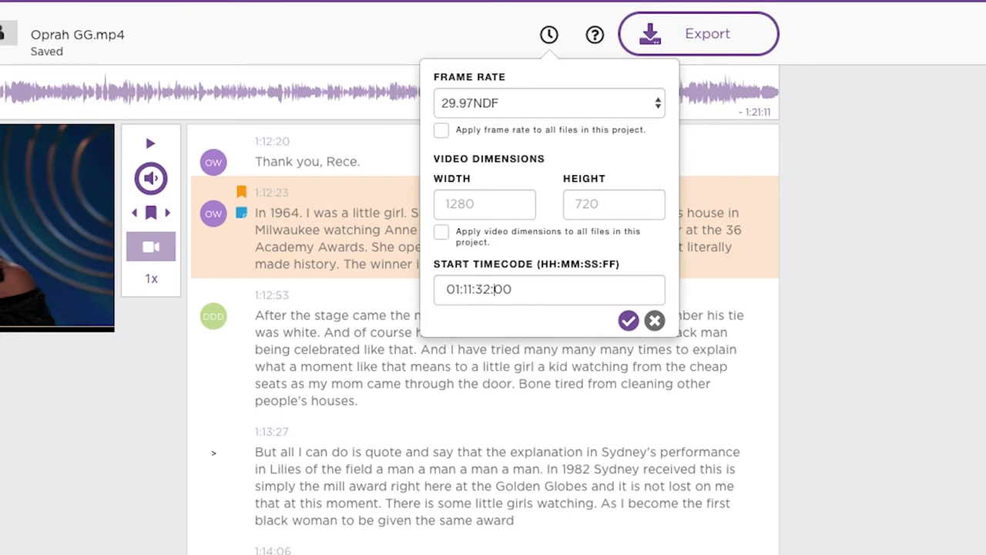
{"action": "type", "text": "03"}
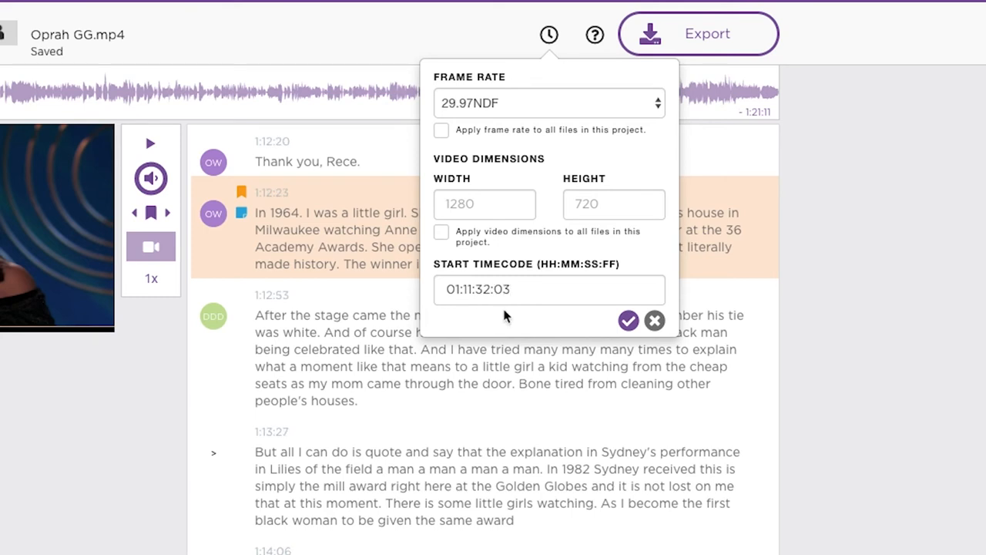
{"action": "left_click", "coordinate": [654, 319]}
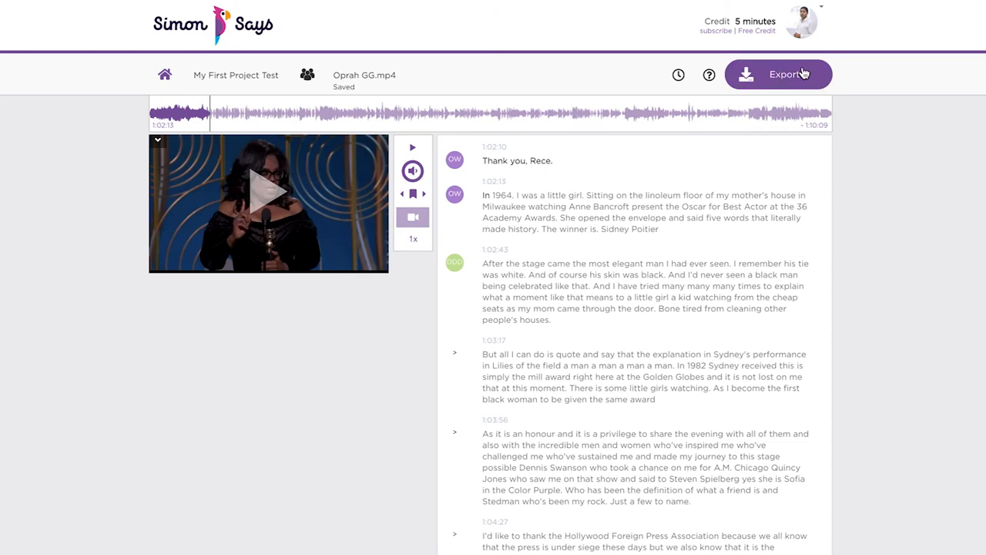
- Browse the SRT, WebVTT and other subtitle export formats, then close without exporting
{"action": "left_click", "coordinate": [778, 74]}
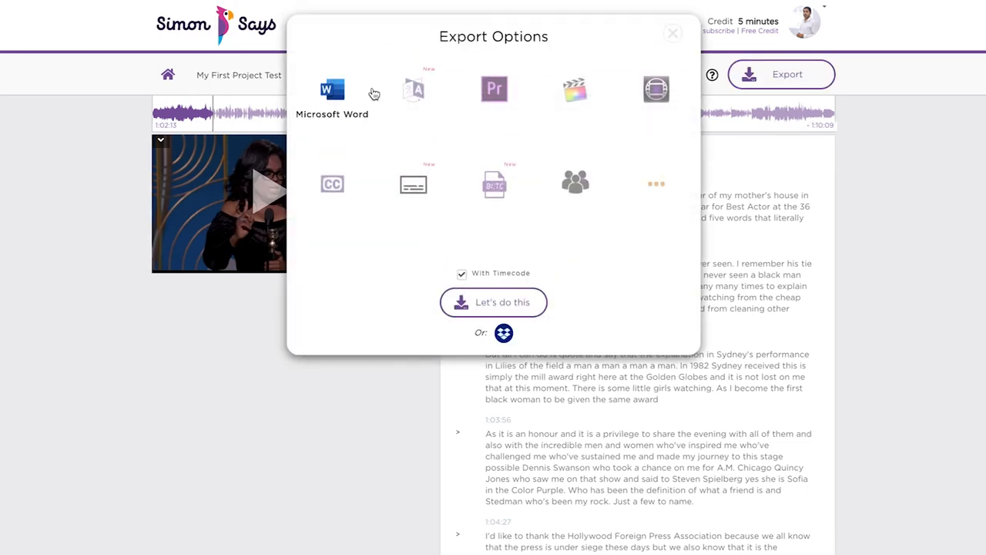
{"action": "mouse_move", "coordinate": [494, 89]}
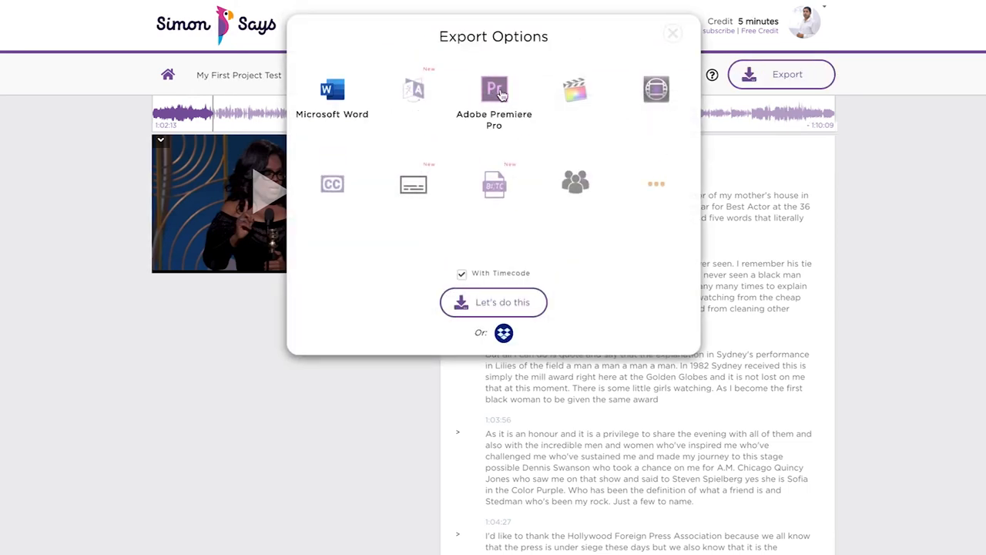
{"action": "mouse_move", "coordinate": [661, 146]}
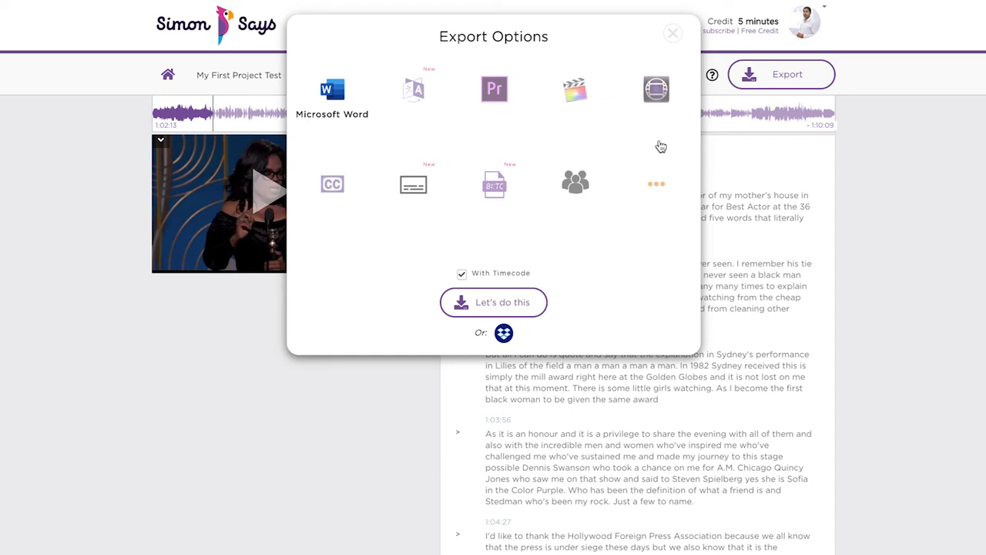
{"action": "mouse_move", "coordinate": [575, 183]}
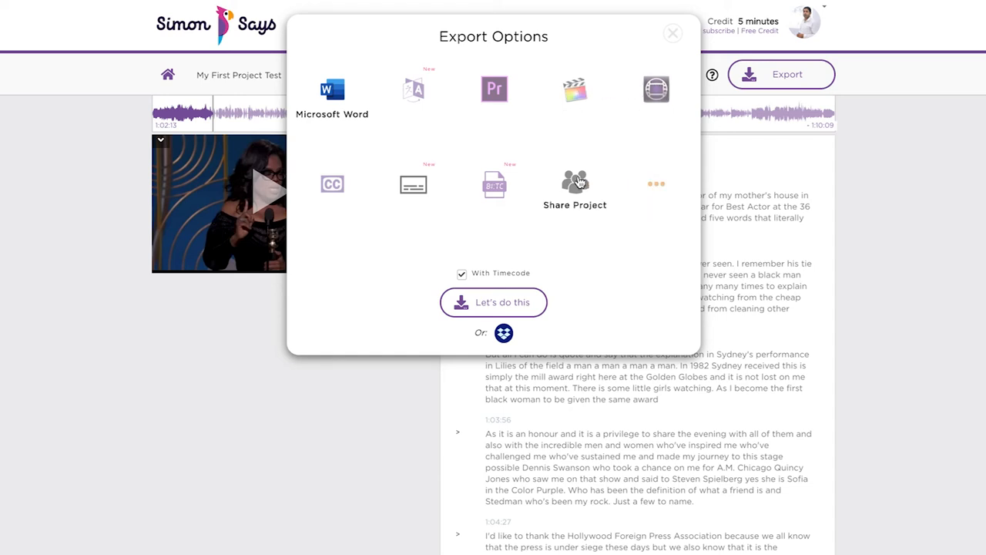
{"action": "mouse_move", "coordinate": [332, 185]}
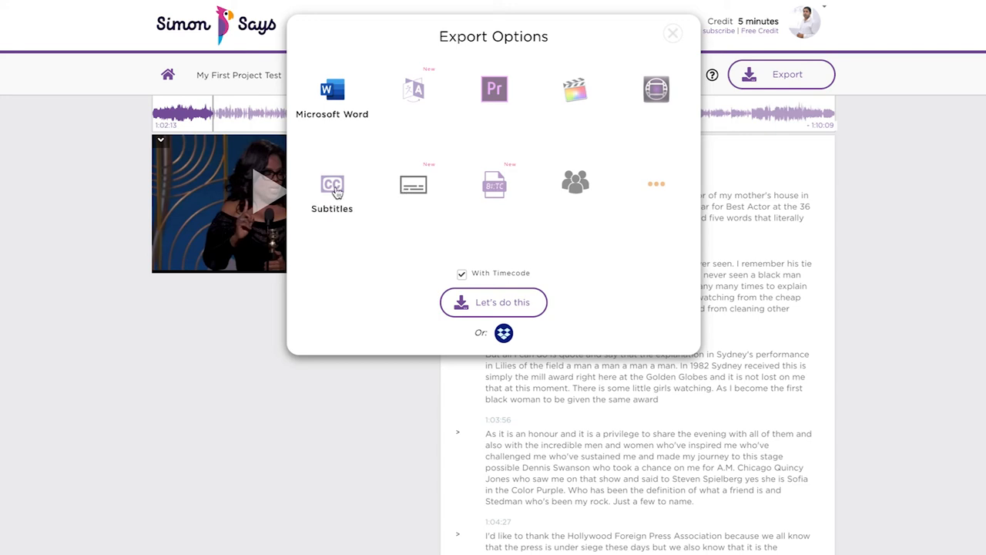
{"action": "left_click", "coordinate": [332, 189]}
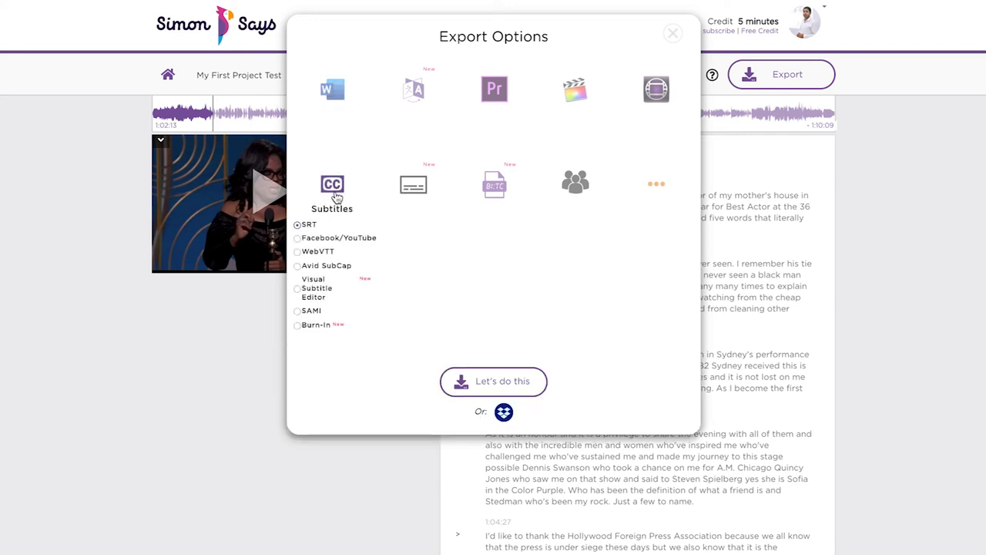
{"action": "left_click", "coordinate": [672, 33]}
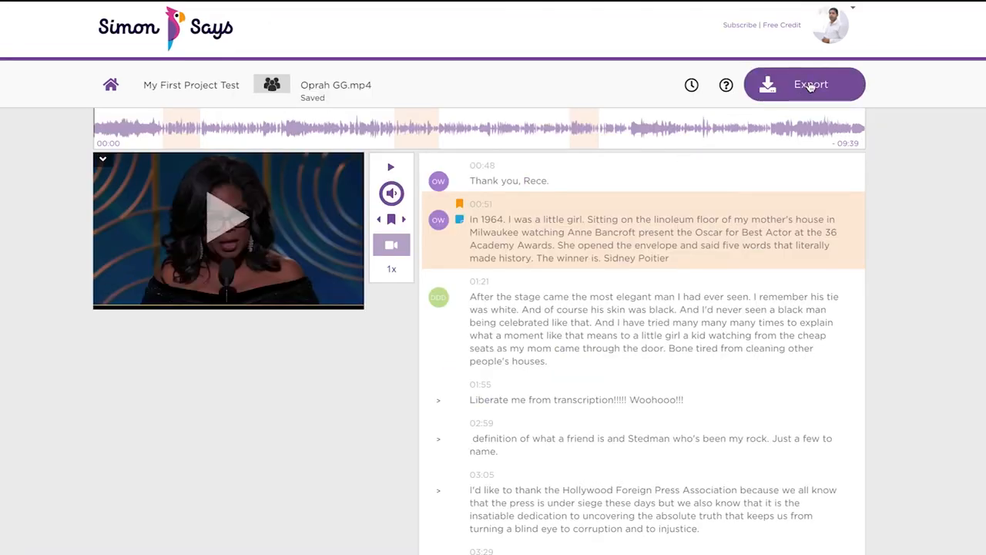
- Generate a Visual Subtitle Editor copy at 44 characters per line and scroll its captions
{"action": "left_click", "coordinate": [805, 84]}
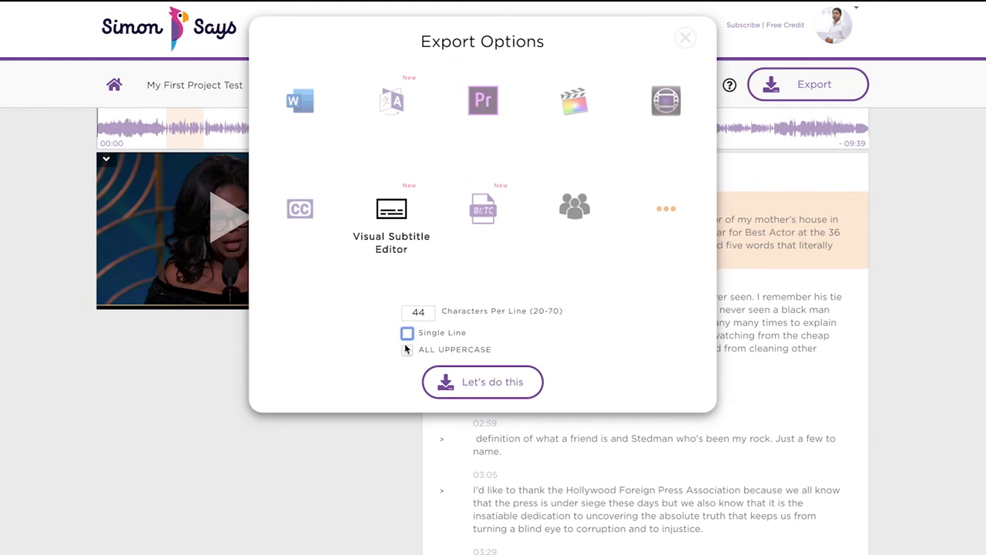
{"action": "left_click", "coordinate": [482, 381]}
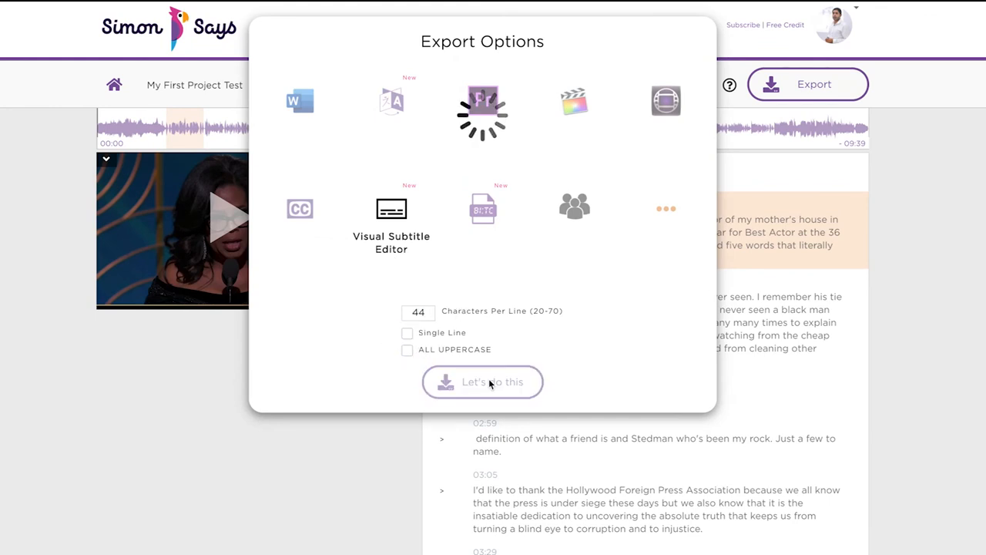
{"action": "left_click", "coordinate": [482, 381]}
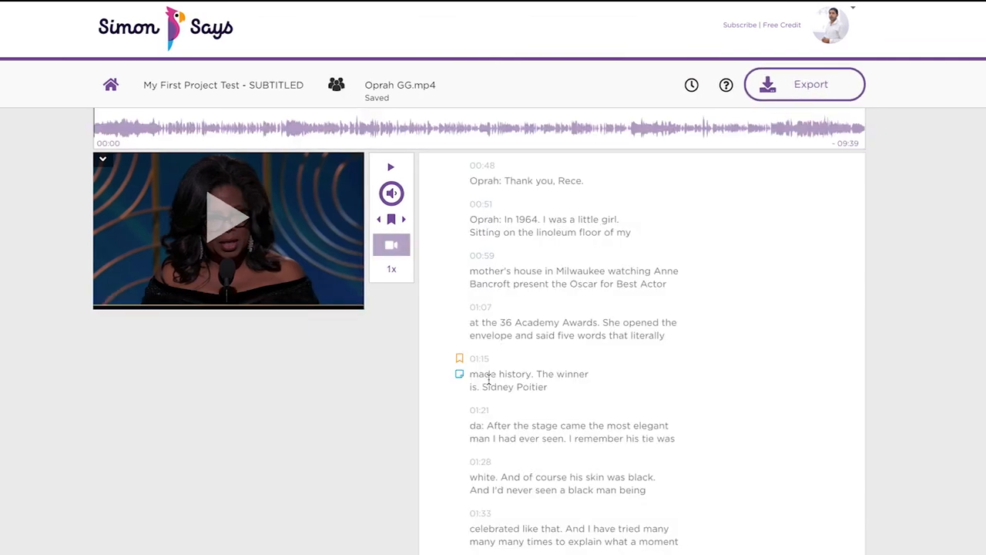
{"action": "scroll", "scroll_direction": "down", "scroll_amount": 3}
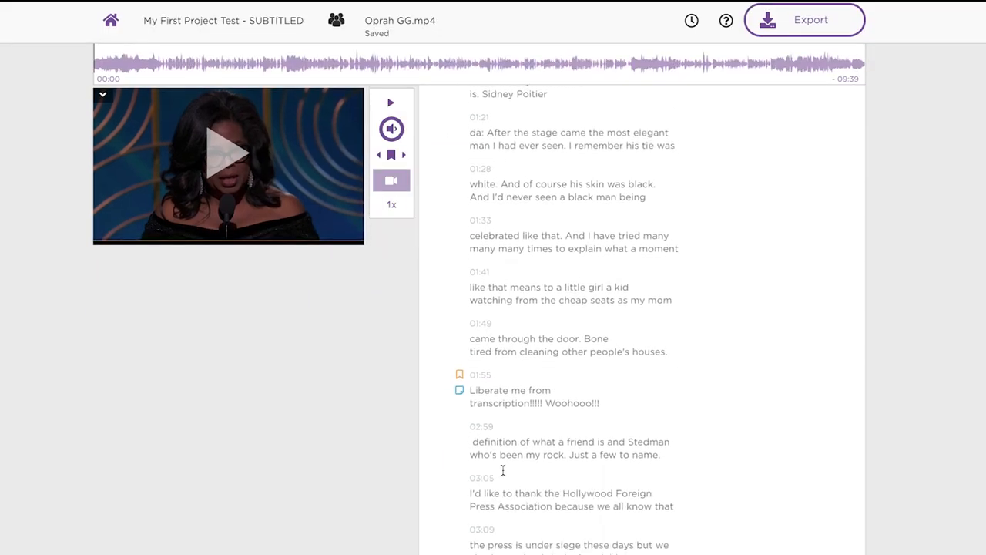
{"action": "scroll", "scroll_direction": "down", "scroll_amount": 3}
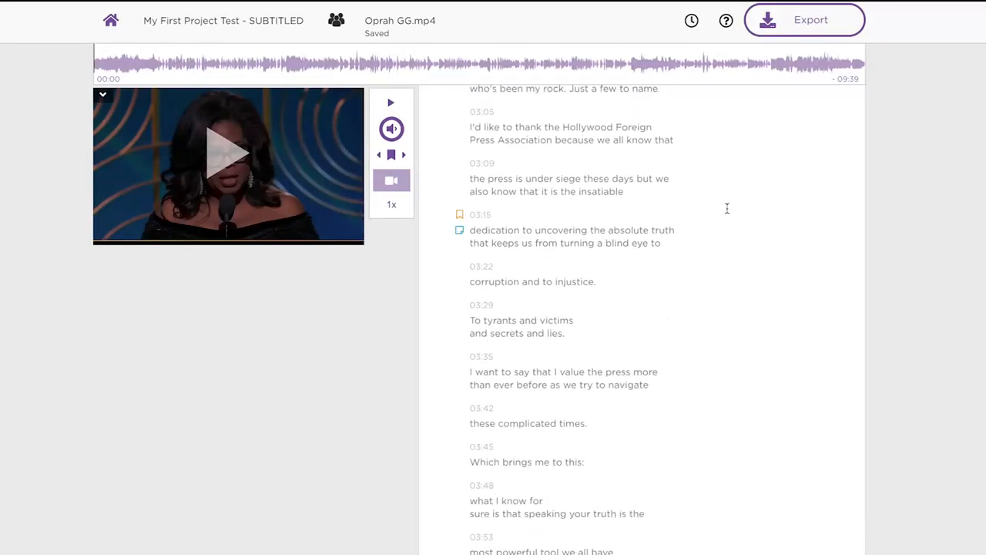
- Preview the Facebook/YouTube subtitle format, then return to the original project's transcript and waveform
{"action": "left_click", "coordinate": [804, 19]}
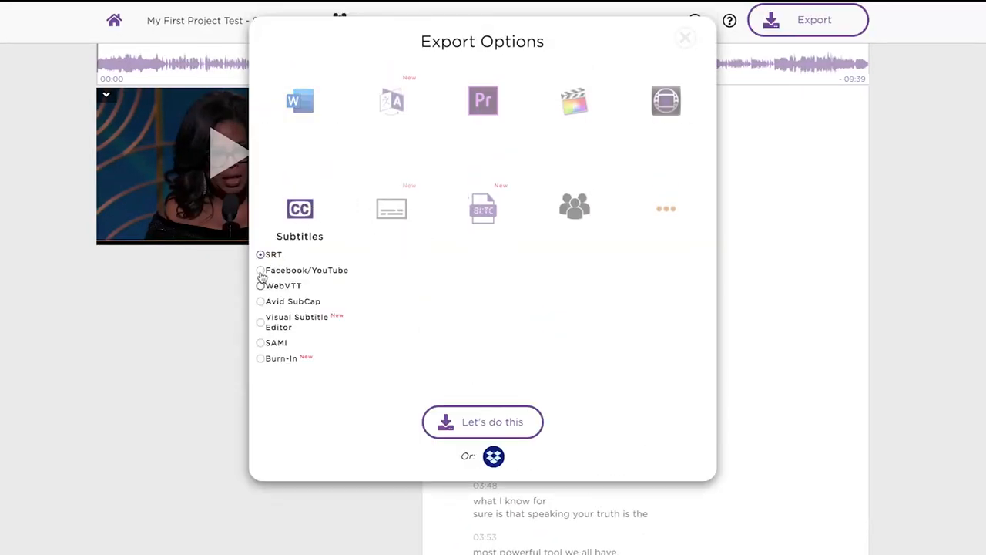
{"action": "left_click", "coordinate": [261, 285]}
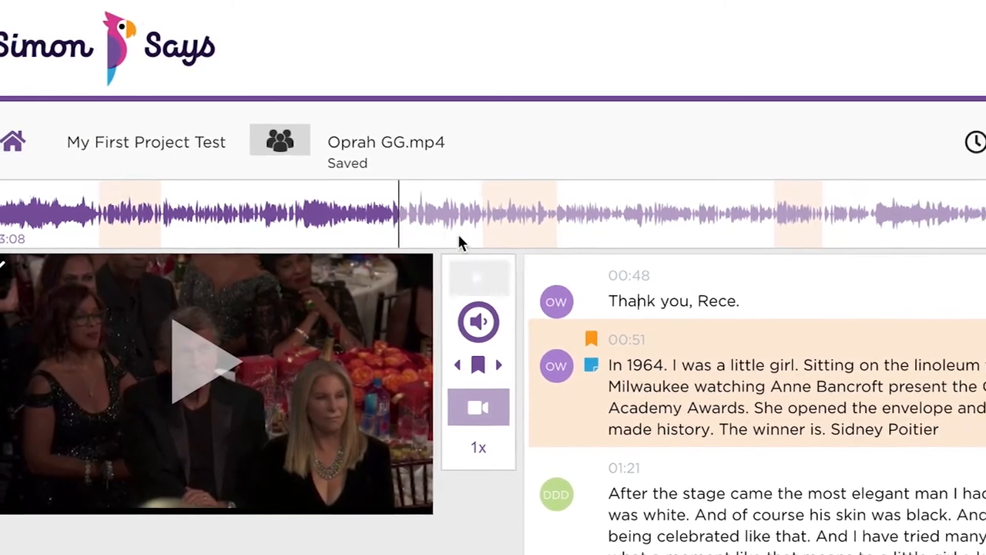
{"action": "left_click", "coordinate": [279, 140]}
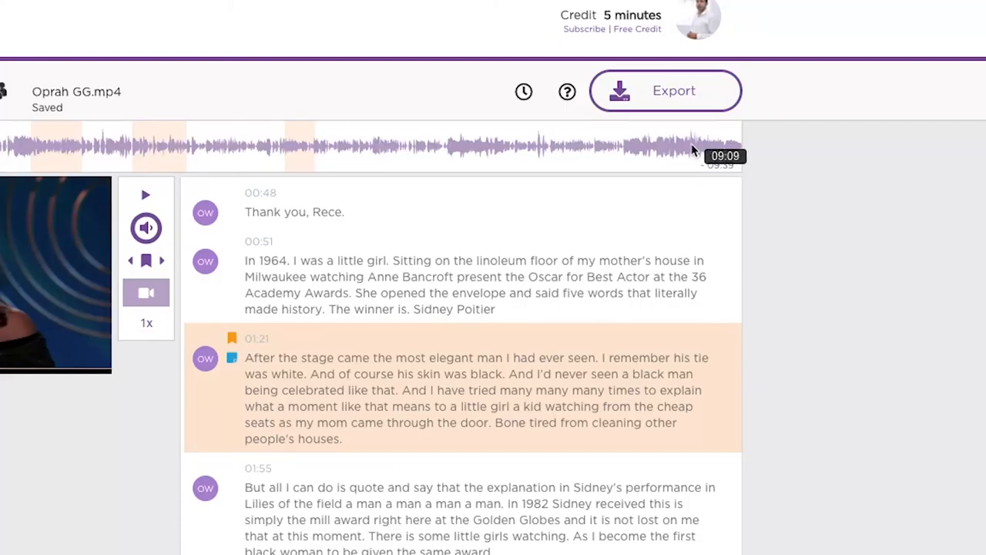
{"action": "left_click", "coordinate": [664, 90]}
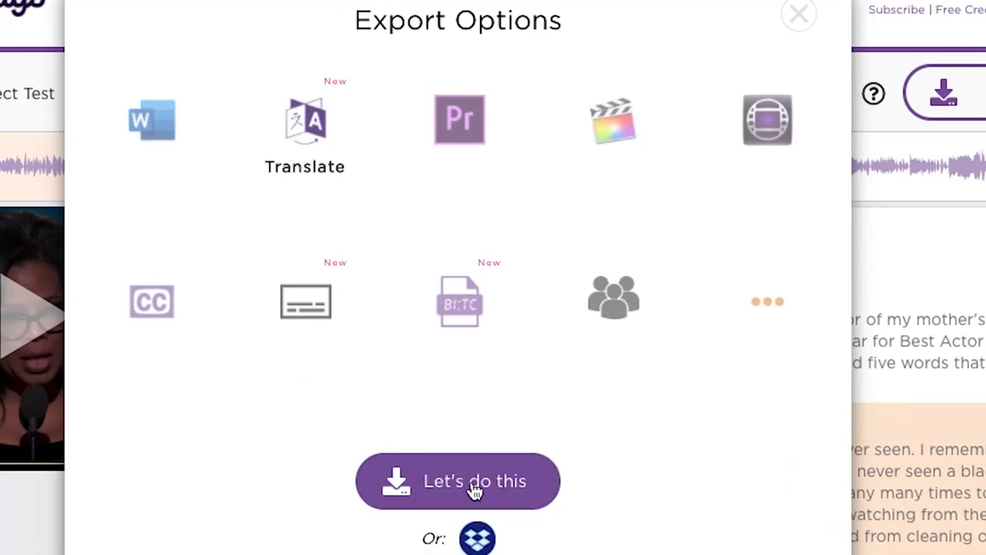
- Order a translation of the project into French, German and Hindi
{"action": "left_click", "coordinate": [473, 481]}
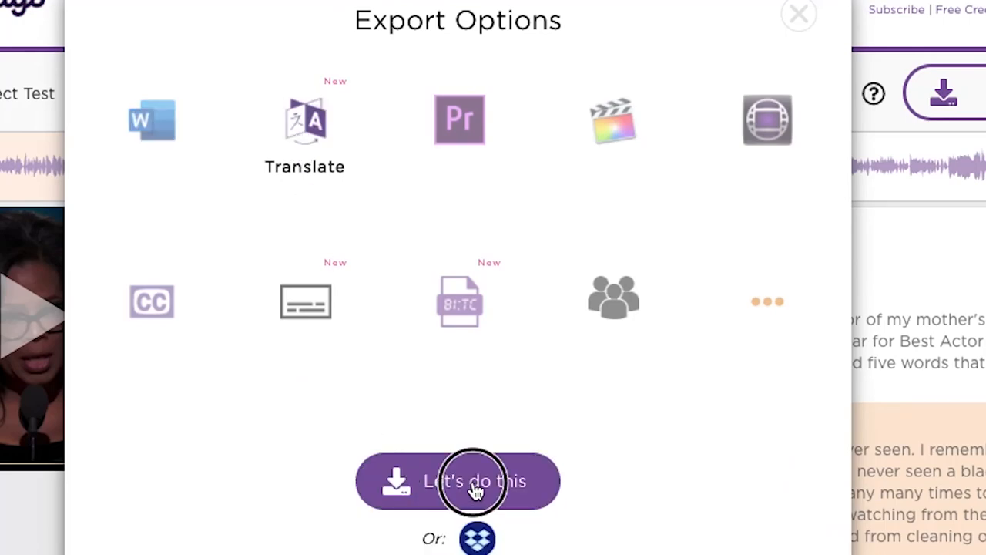
{"action": "left_click", "coordinate": [304, 120]}
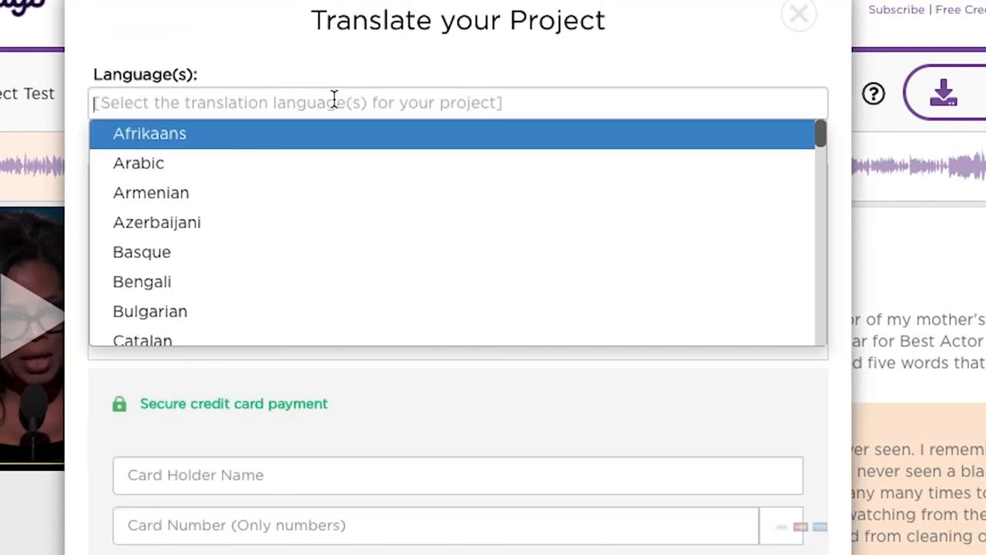
{"action": "type", "text": "fren"}
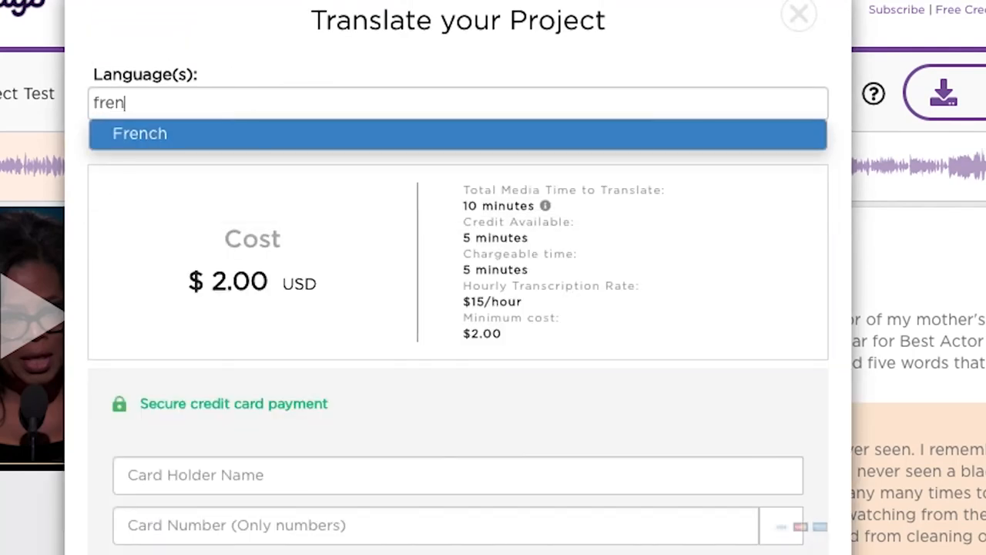
{"action": "left_click", "coordinate": [140, 134]}
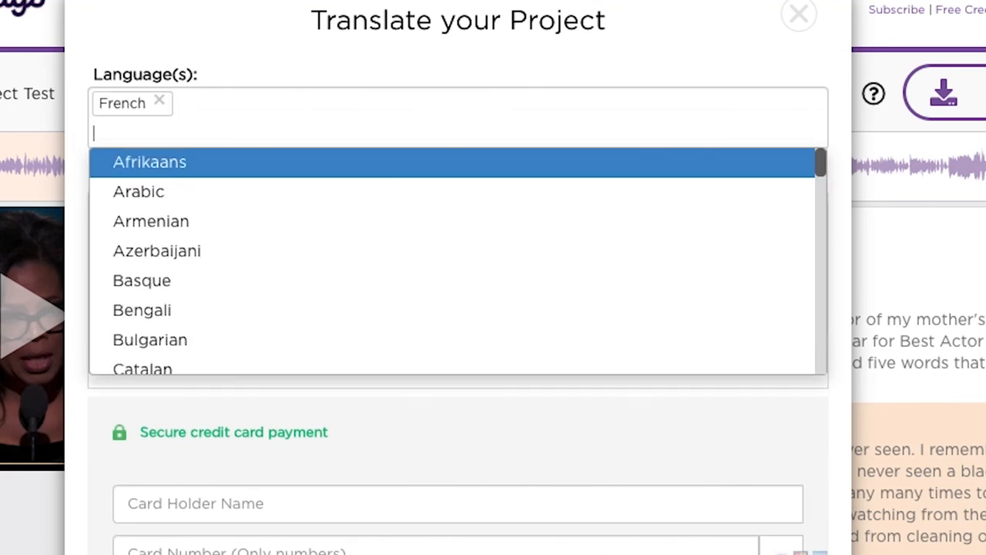
{"action": "type", "text": "ger"}
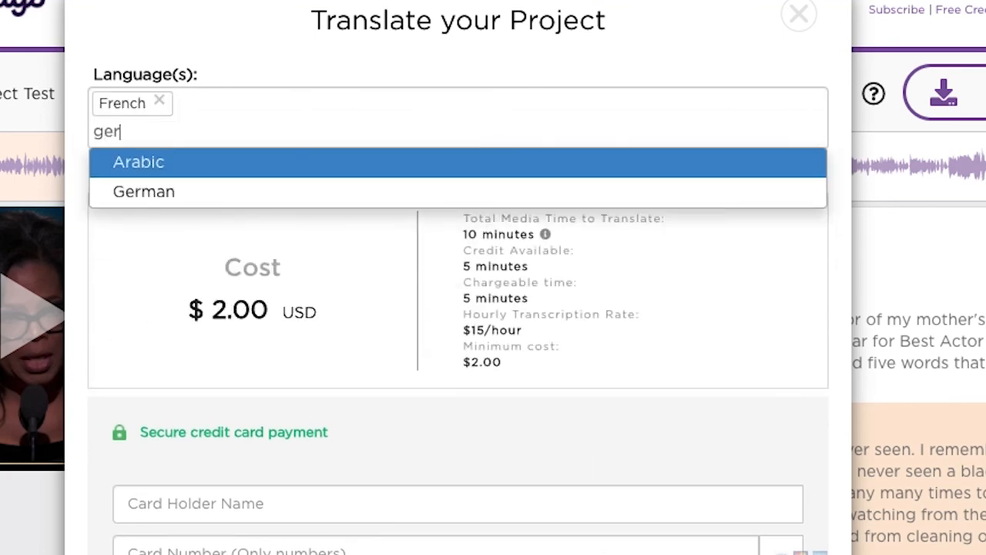
{"action": "left_click", "coordinate": [144, 192]}
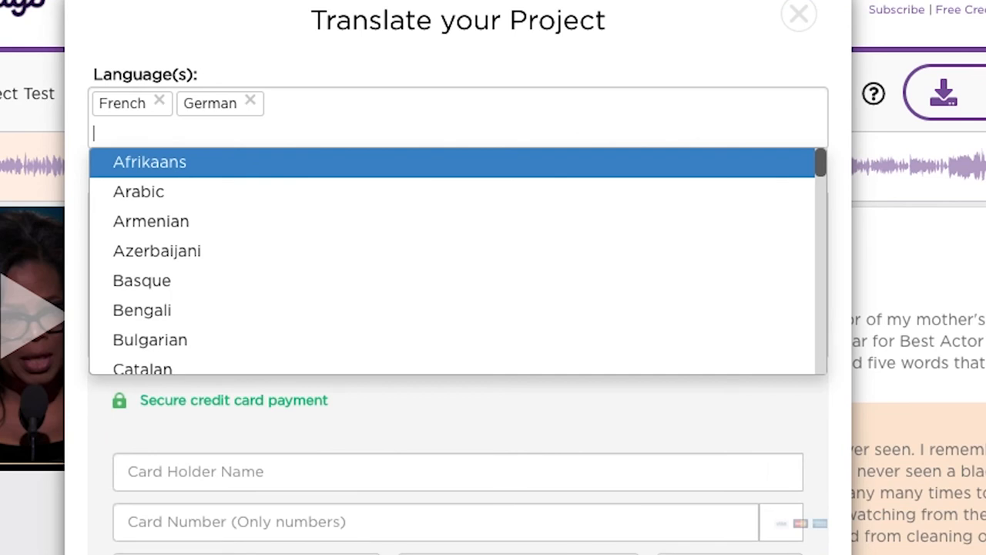
{"action": "type", "text": "hi"}
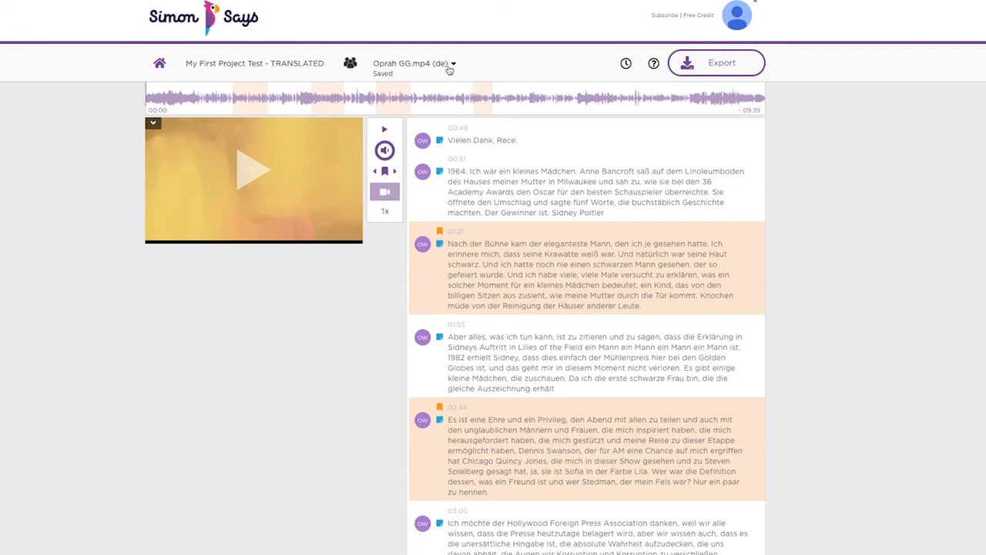
- Switch the translated transcript from German (de) to French (fr), then to Hindi (hi)
{"action": "left_click", "coordinate": [414, 63]}
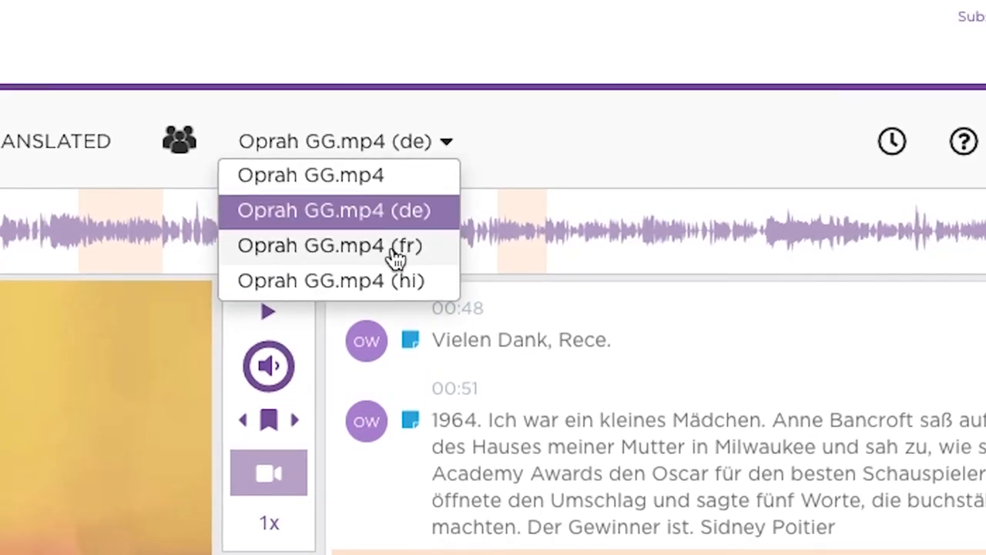
{"action": "left_click", "coordinate": [330, 245]}
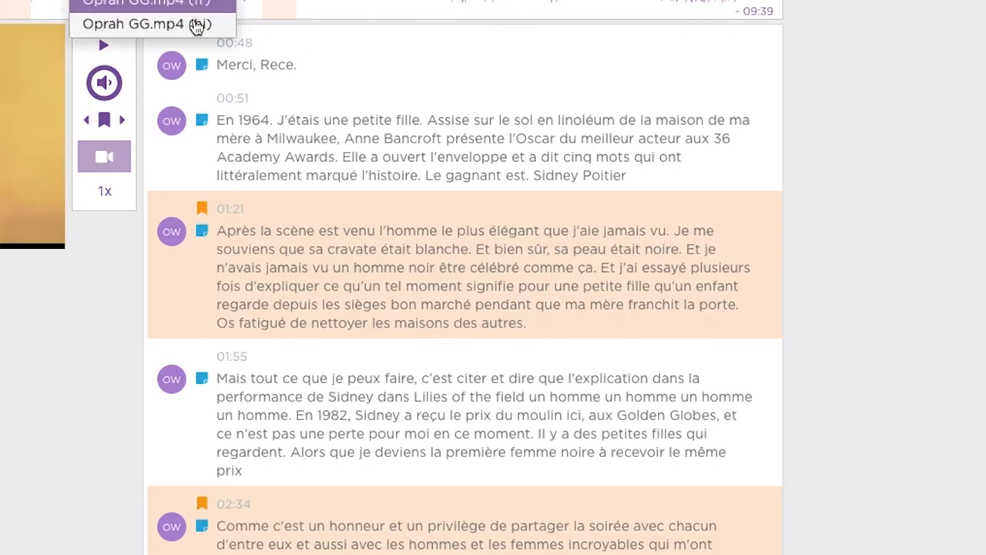
{"action": "left_click", "coordinate": [150, 23]}
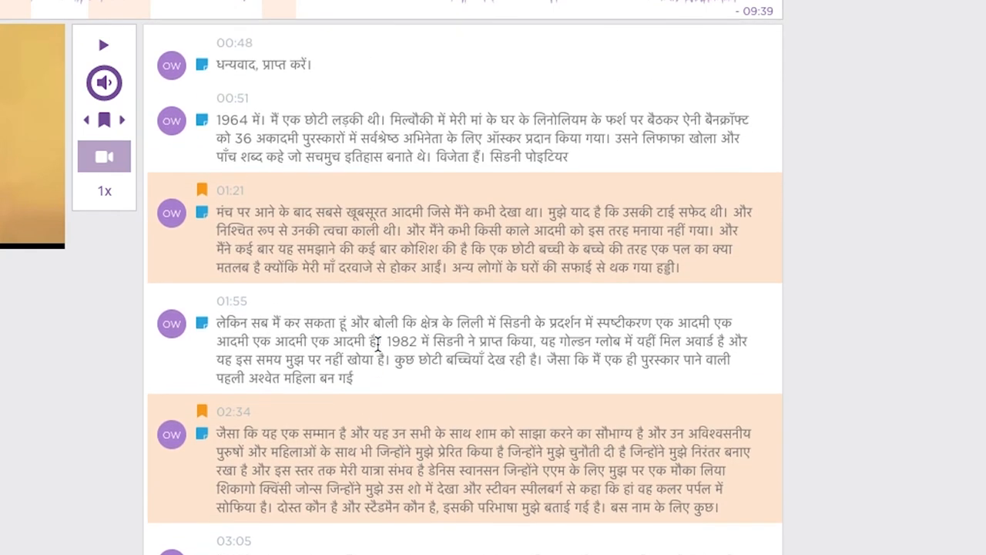
{"action": "left_click", "coordinate": [202, 300]}
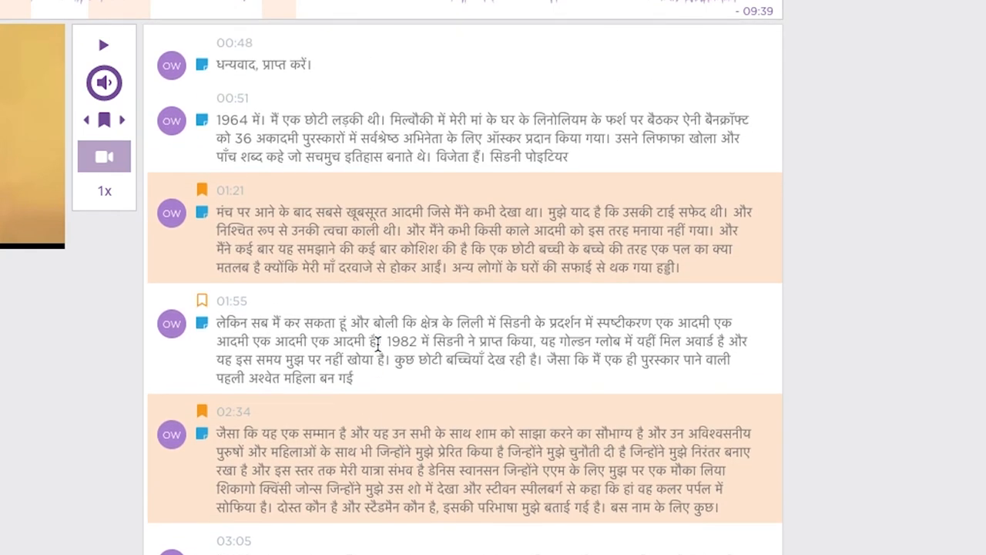